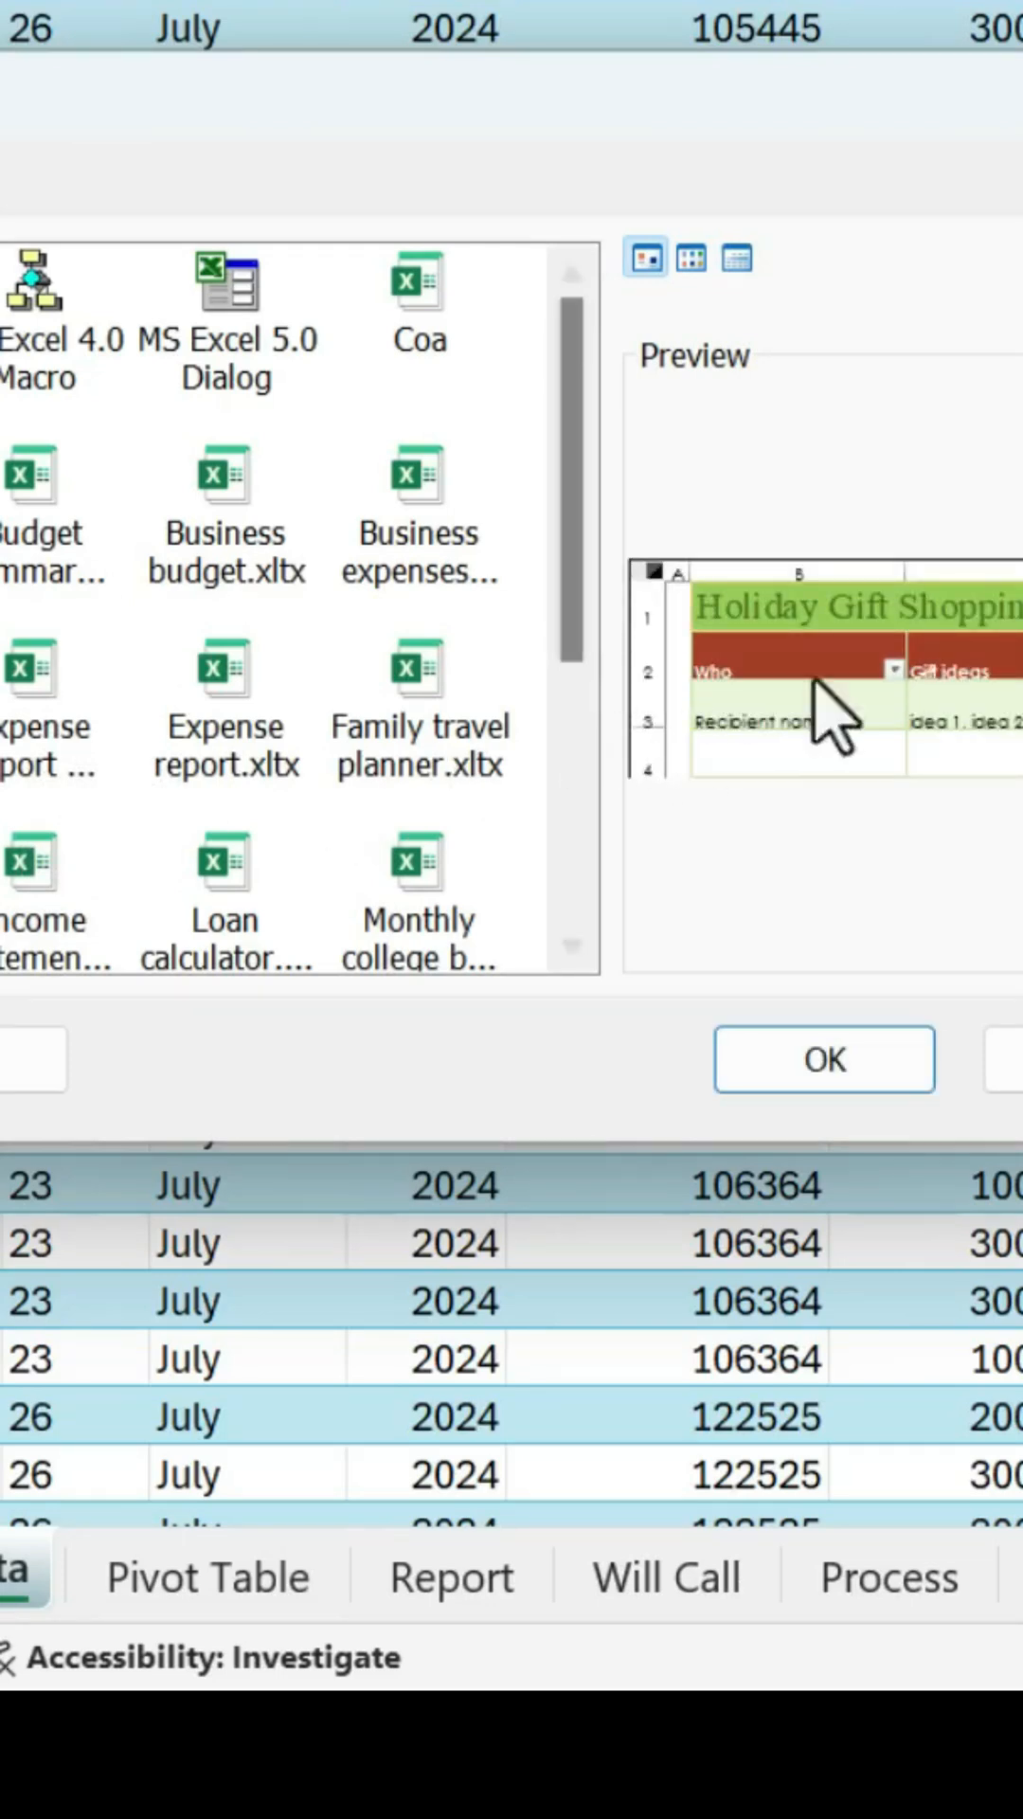
mouse_move(875, 736)
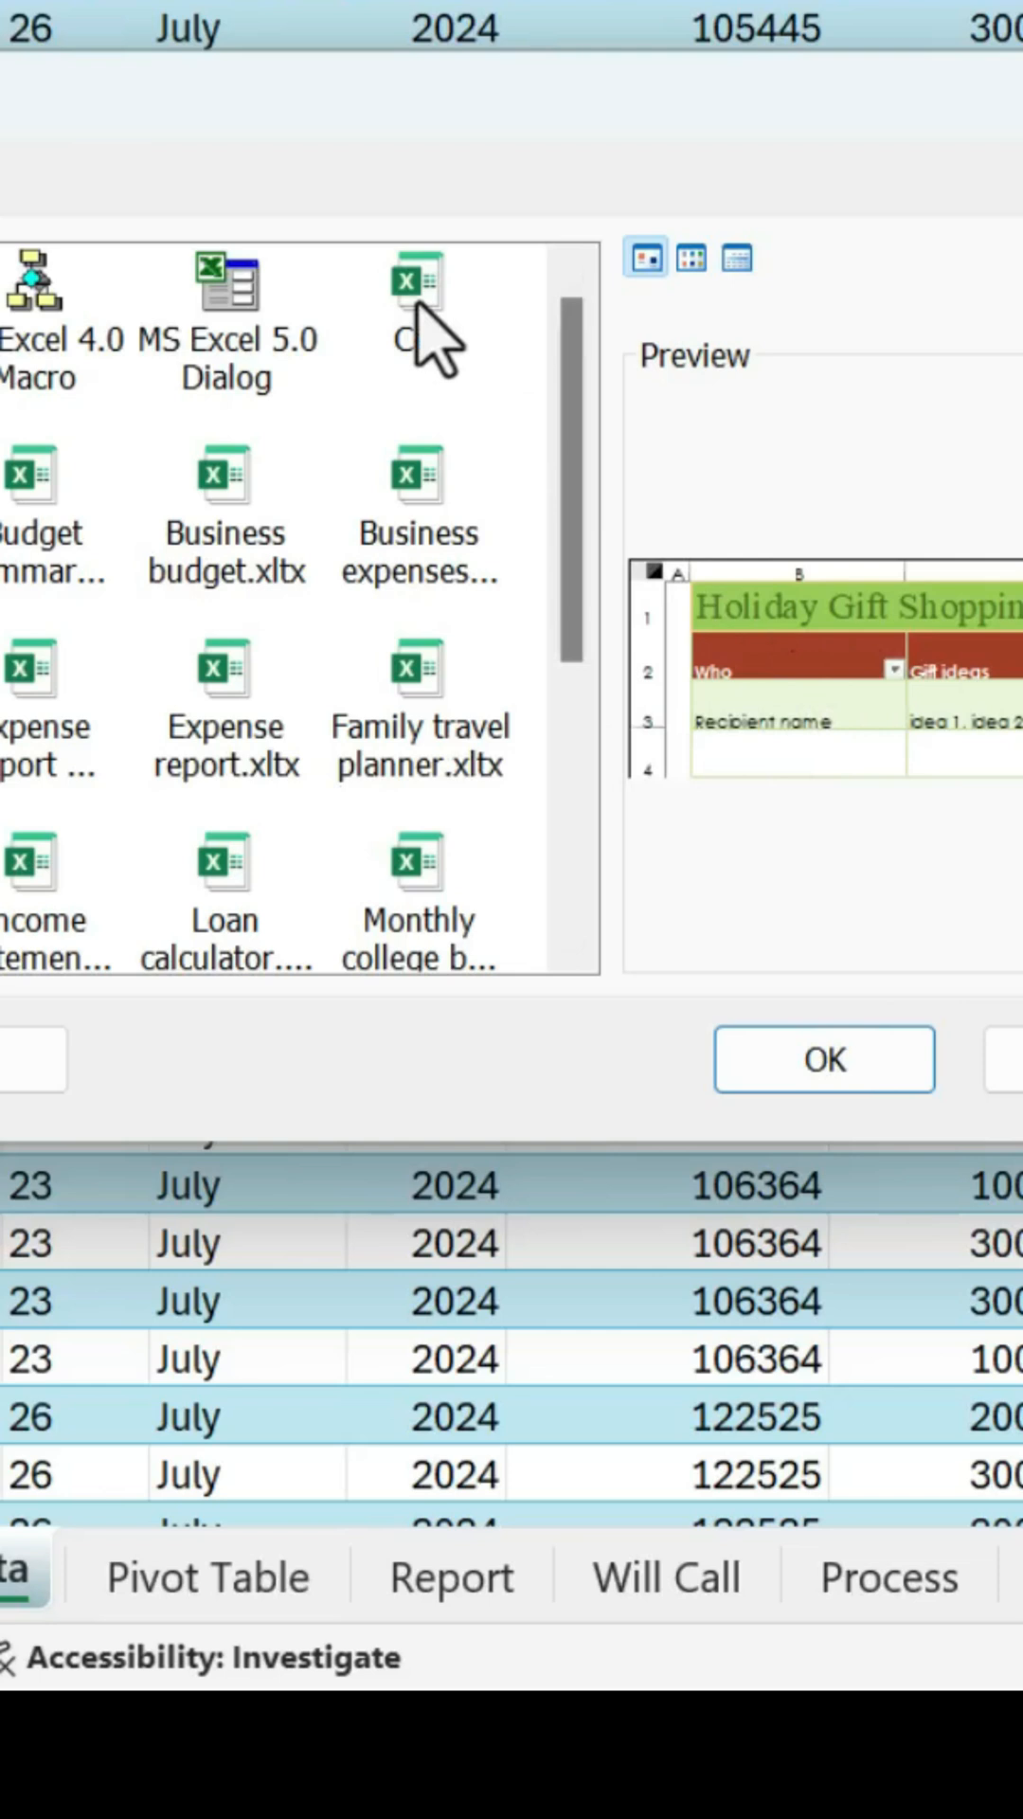
Step: Insert the Coa template's COA chart of accounts sheet into the sales workbook
left_click(415, 281)
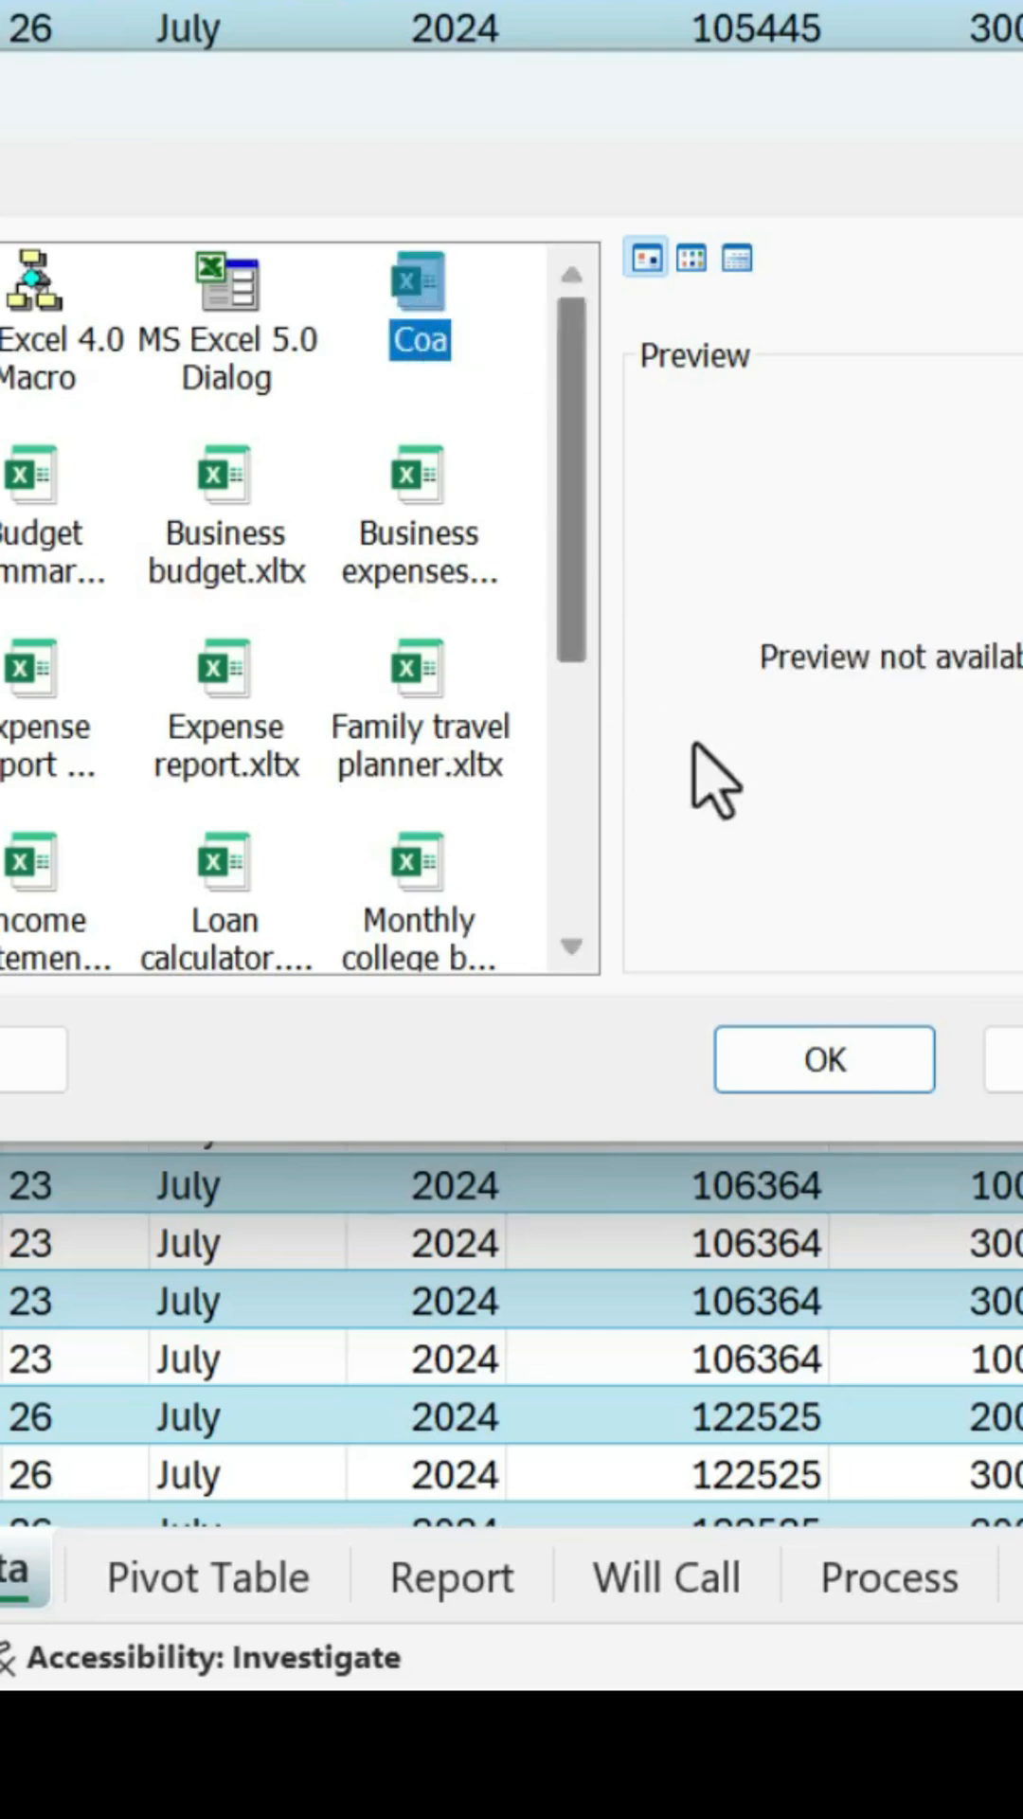
left_click(822, 1059)
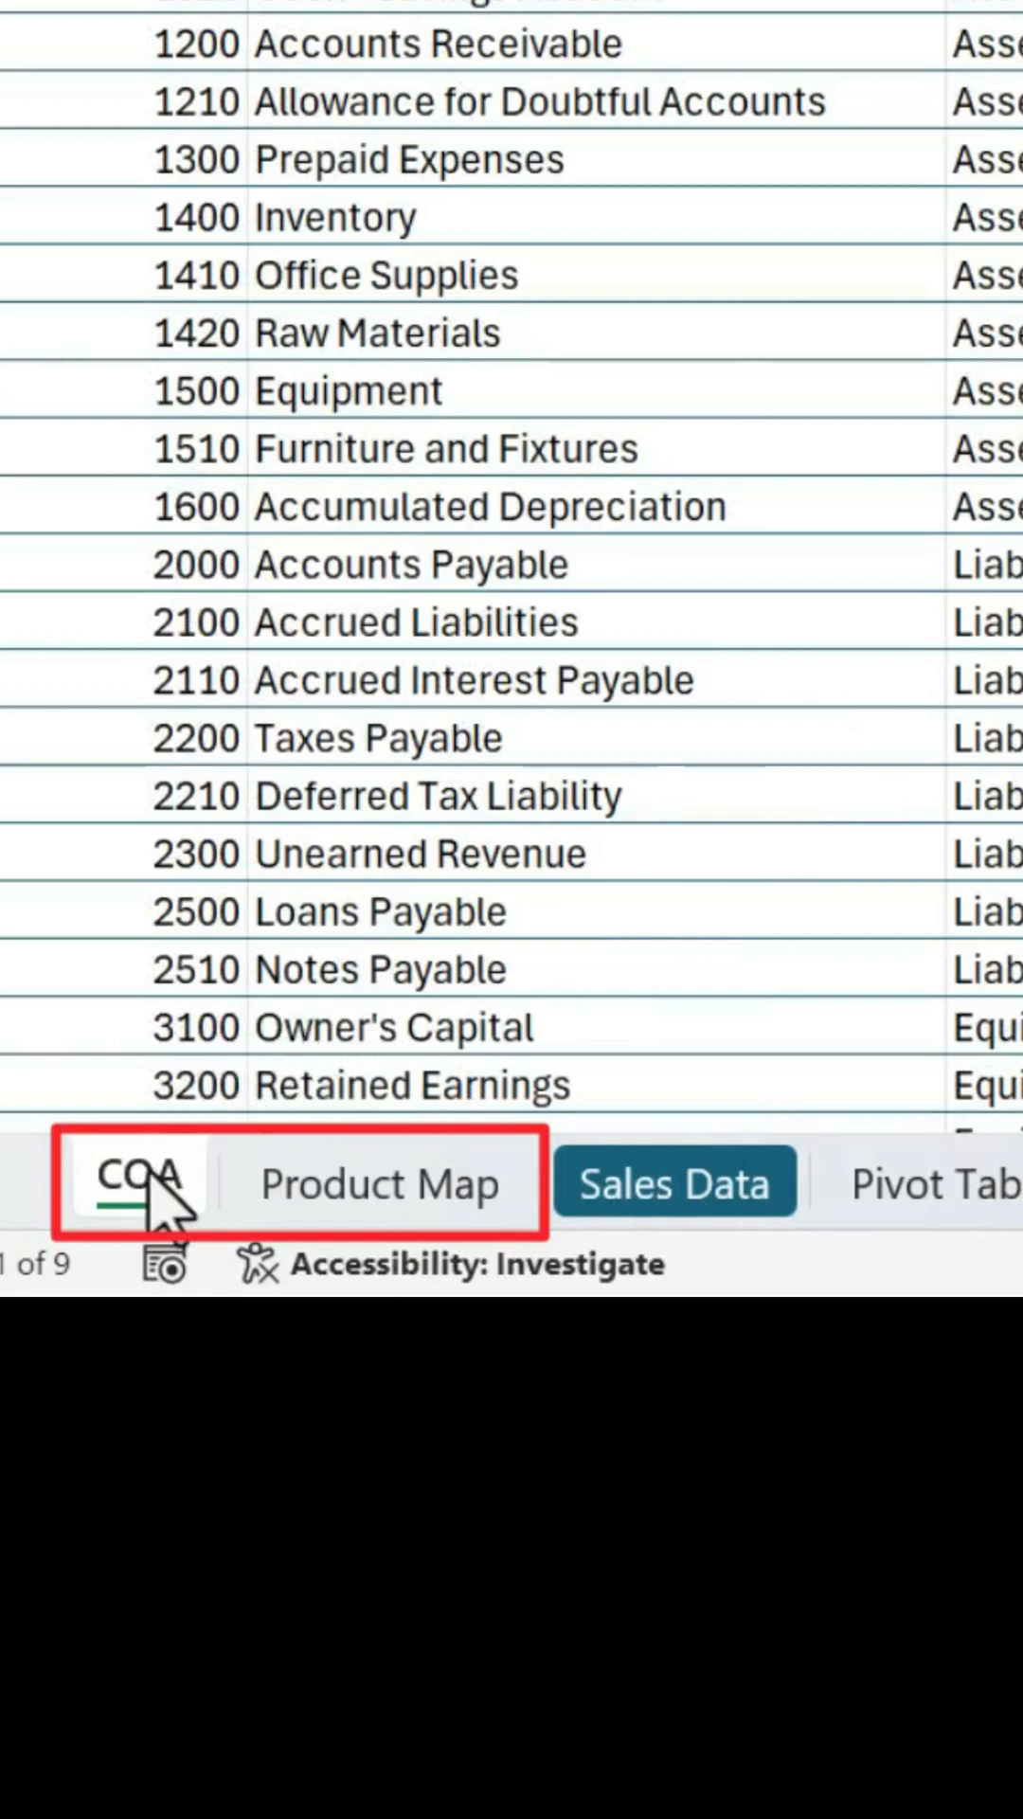
Step: Review the inserted COA chart of accounts and the Product Map sheet
left_click(381, 1183)
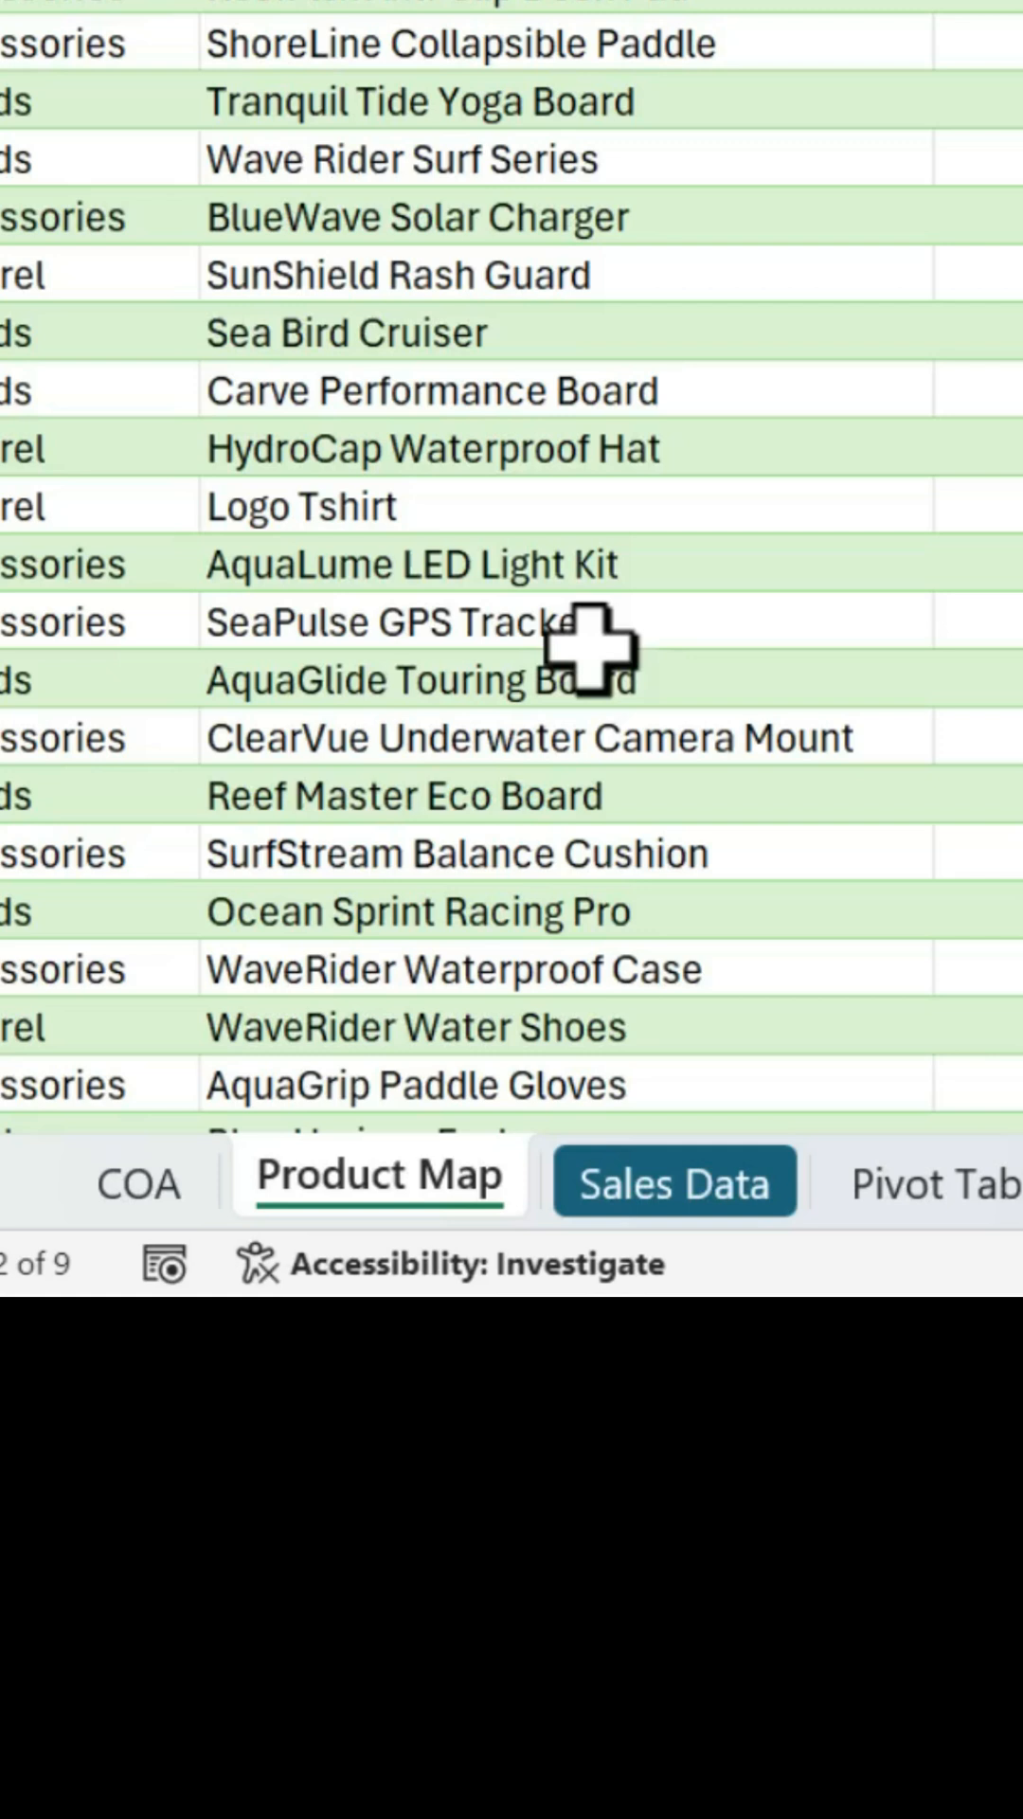
mouse_move(580, 650)
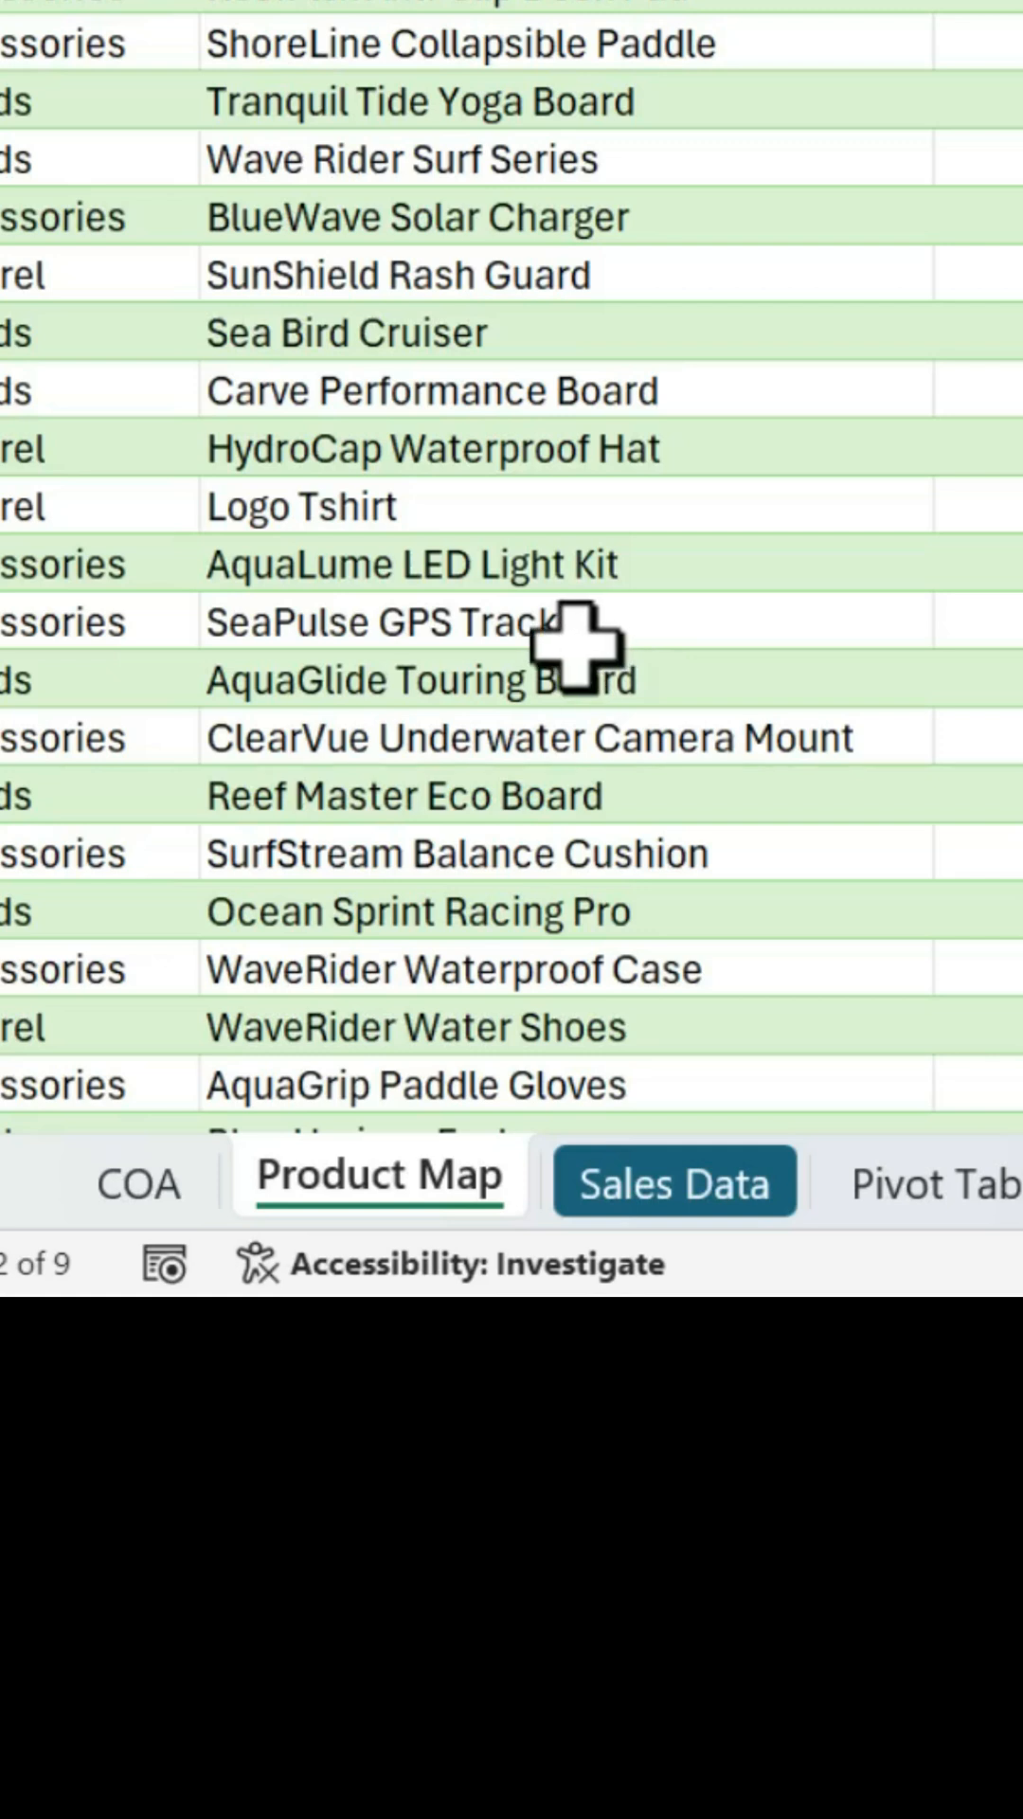
left_click(137, 1179)
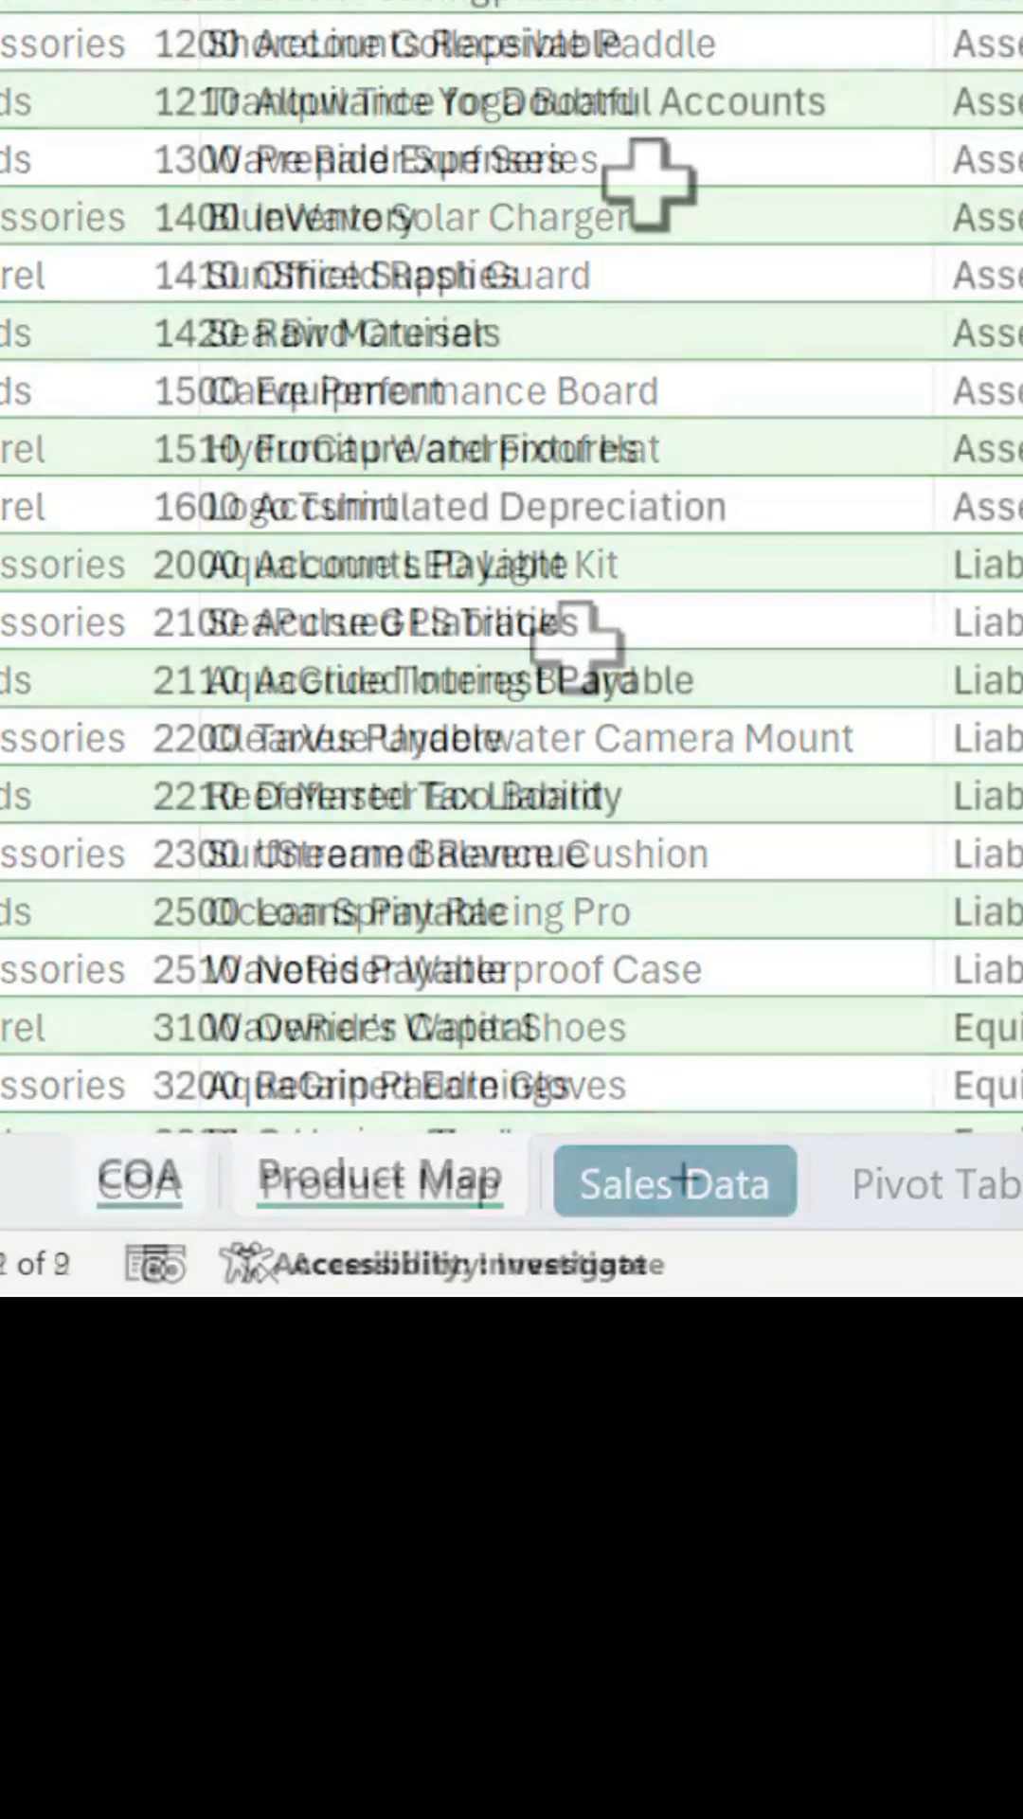
Step: Switch to the COA.xlsx workbook holding only the COA and Product Map sheets
left_click(136, 1179)
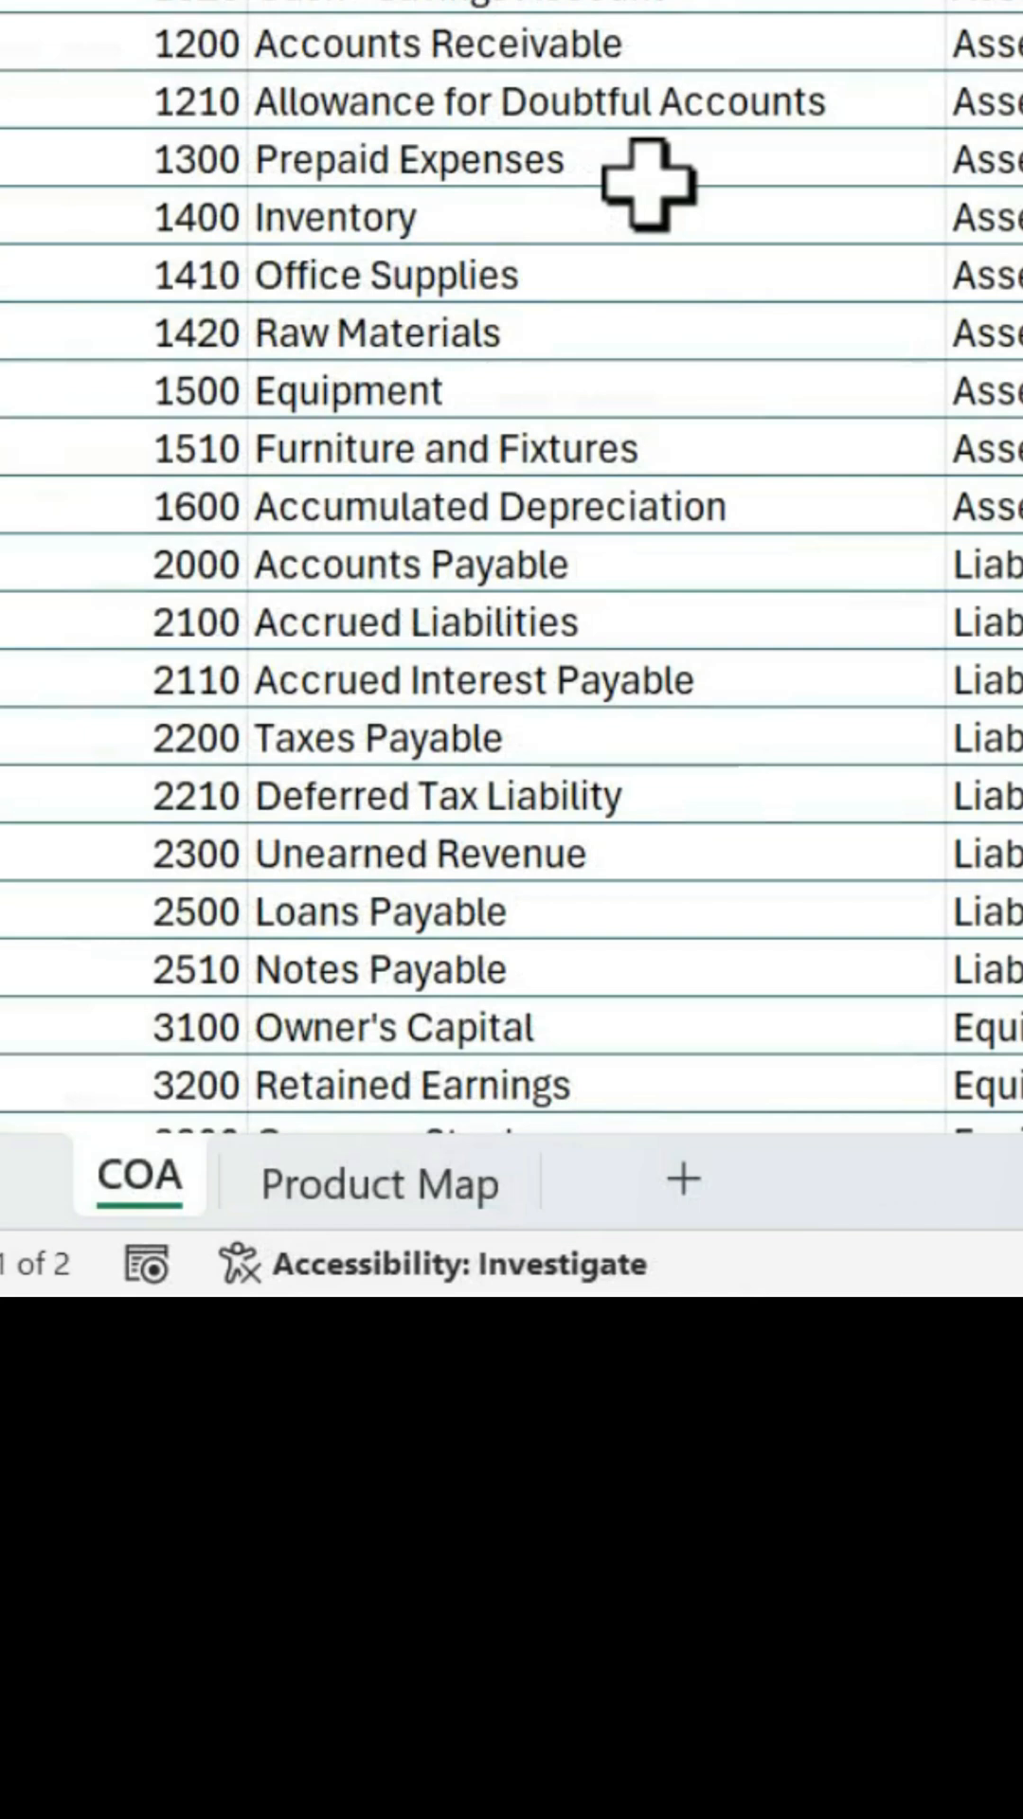
mouse_move(371, 1142)
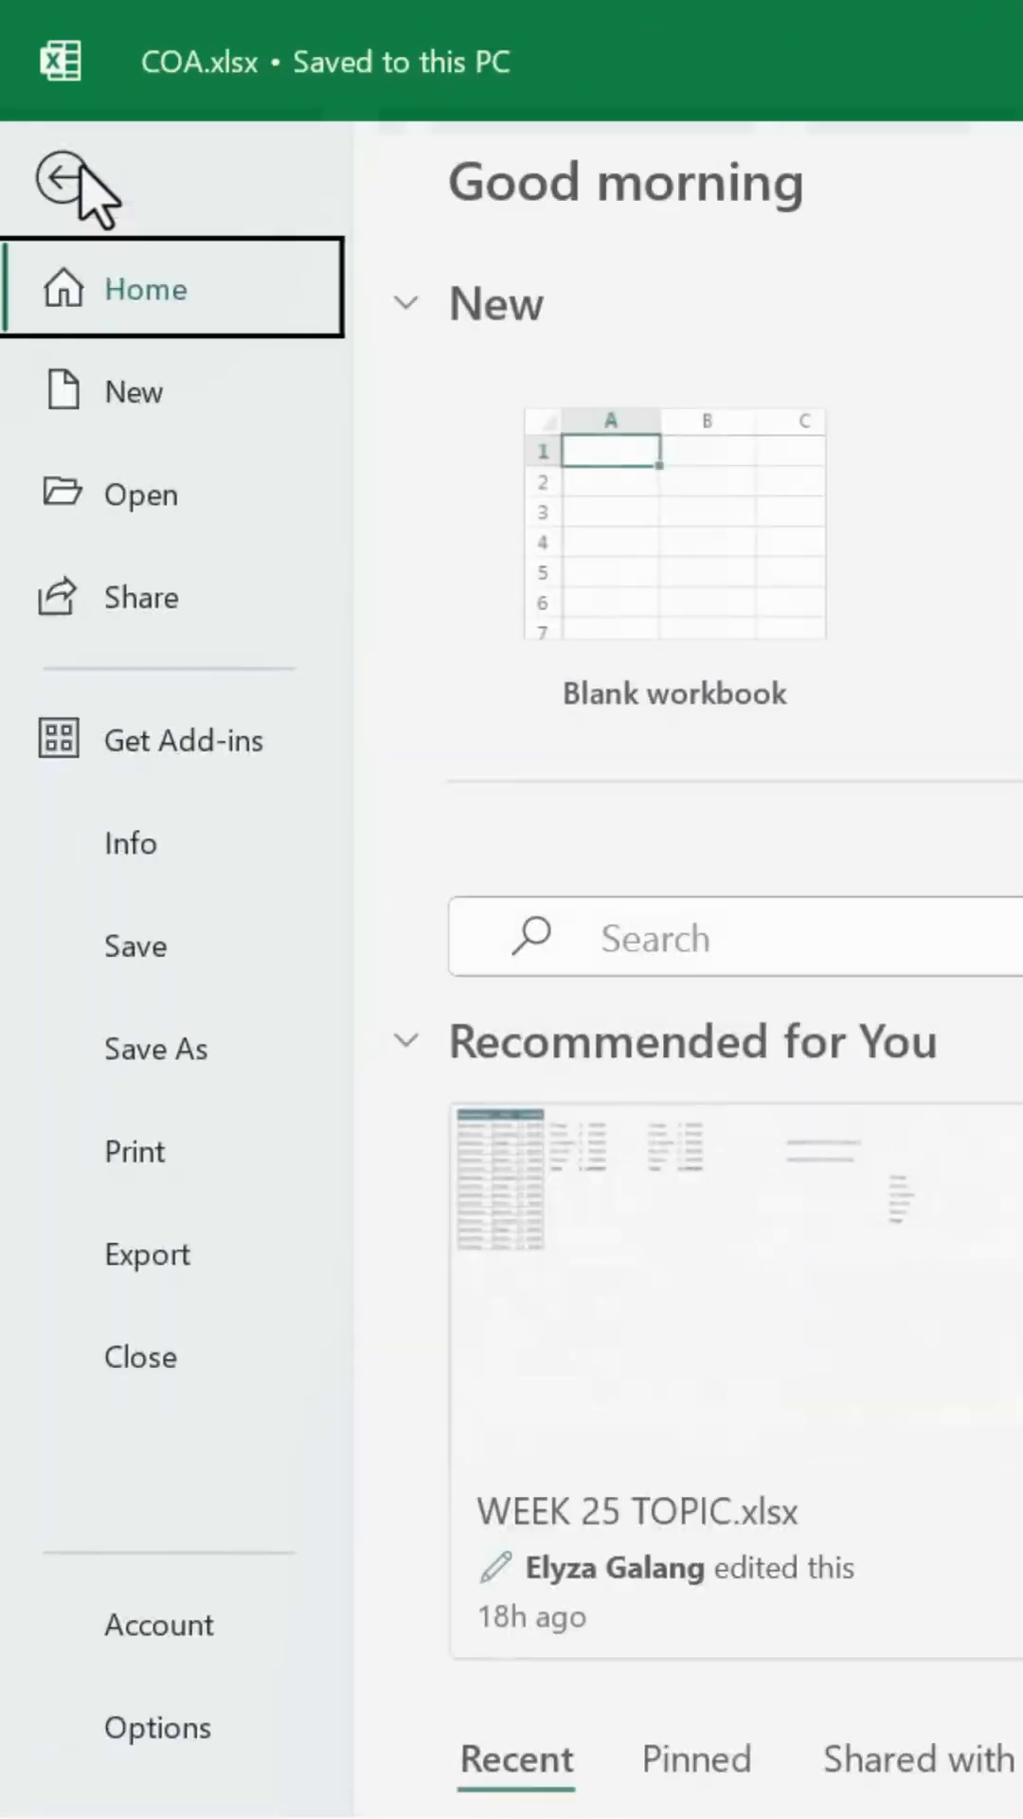
Step: Copy the User StartUp XLSTART path from Trust Center's Trusted Locations
left_click(158, 1726)
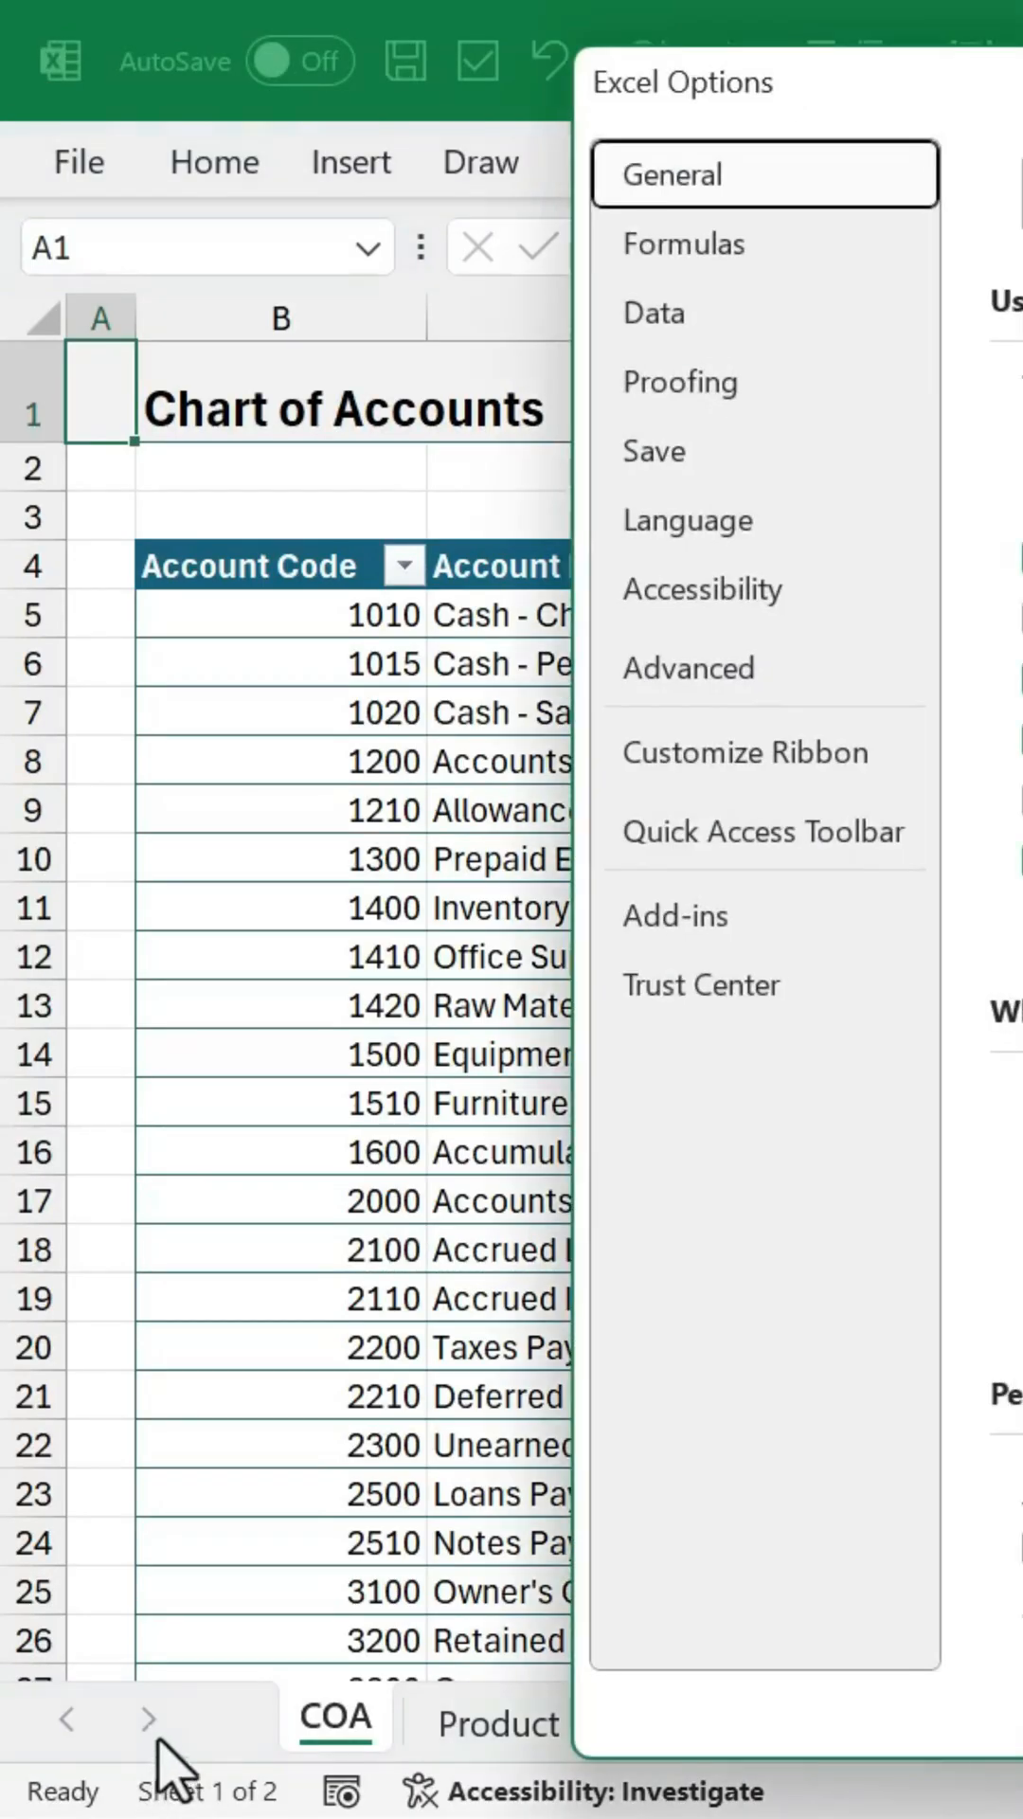
left_click(701, 983)
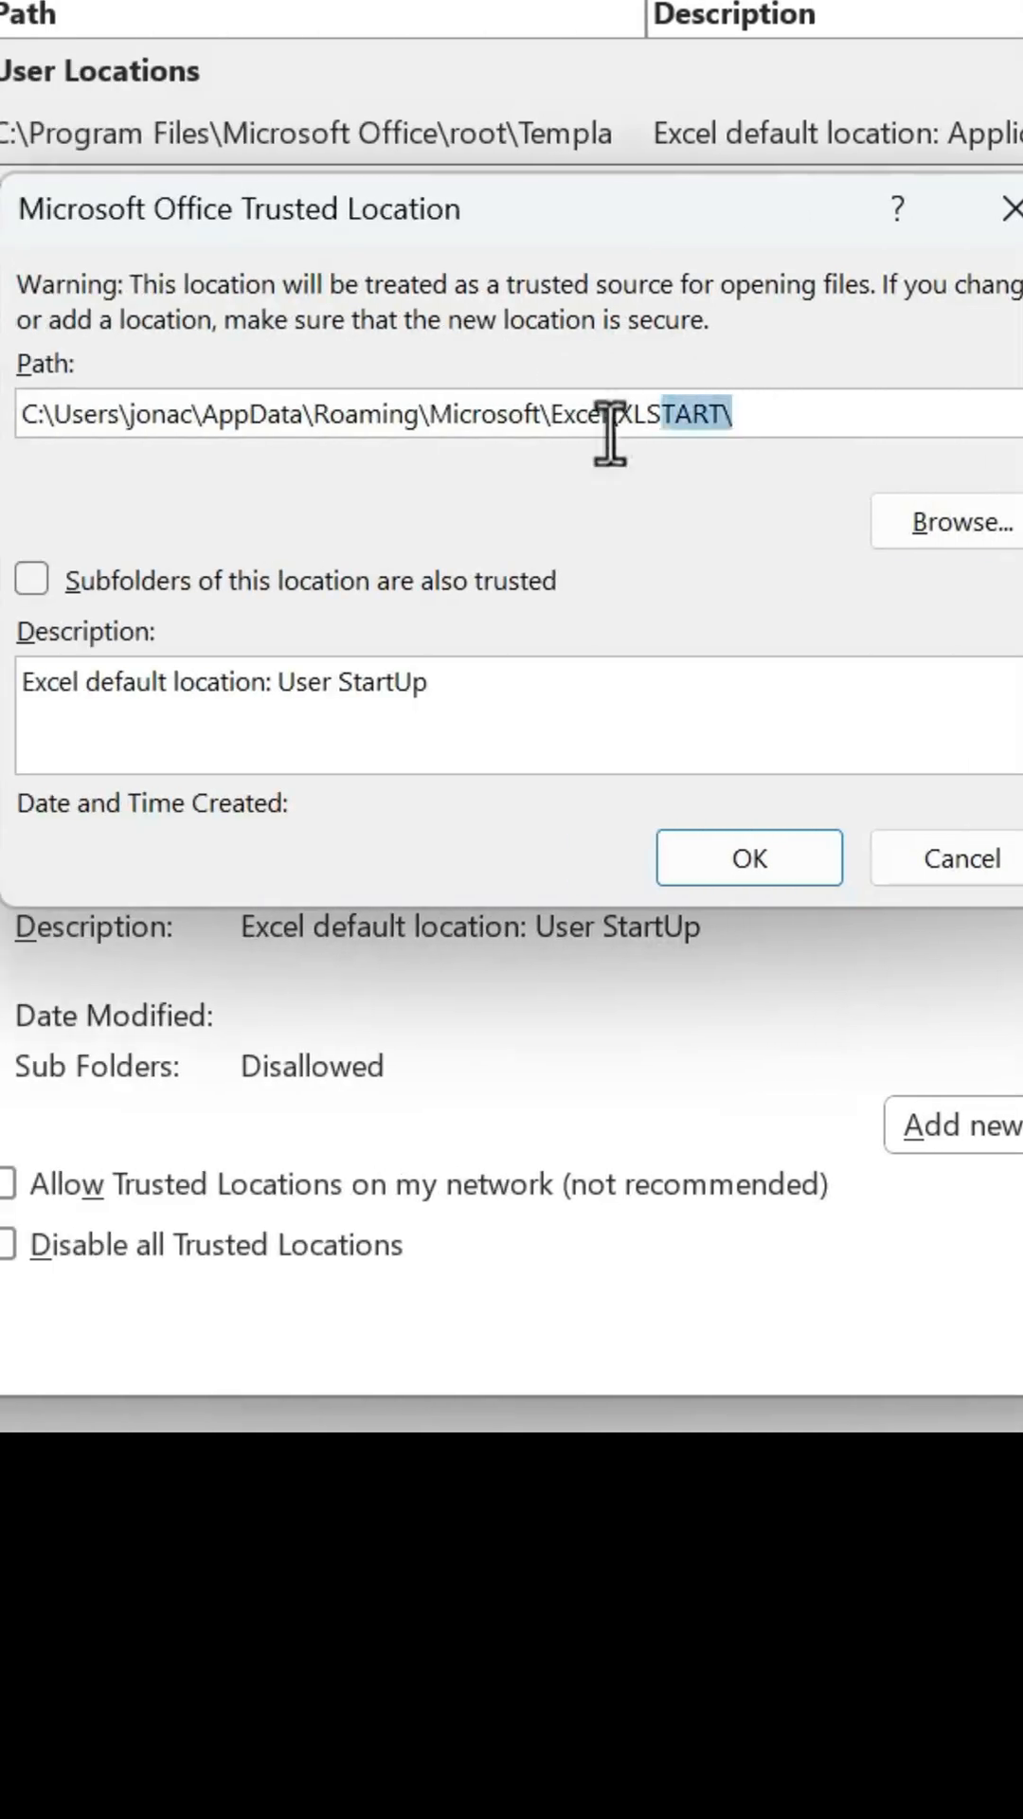
triple_click(372, 414)
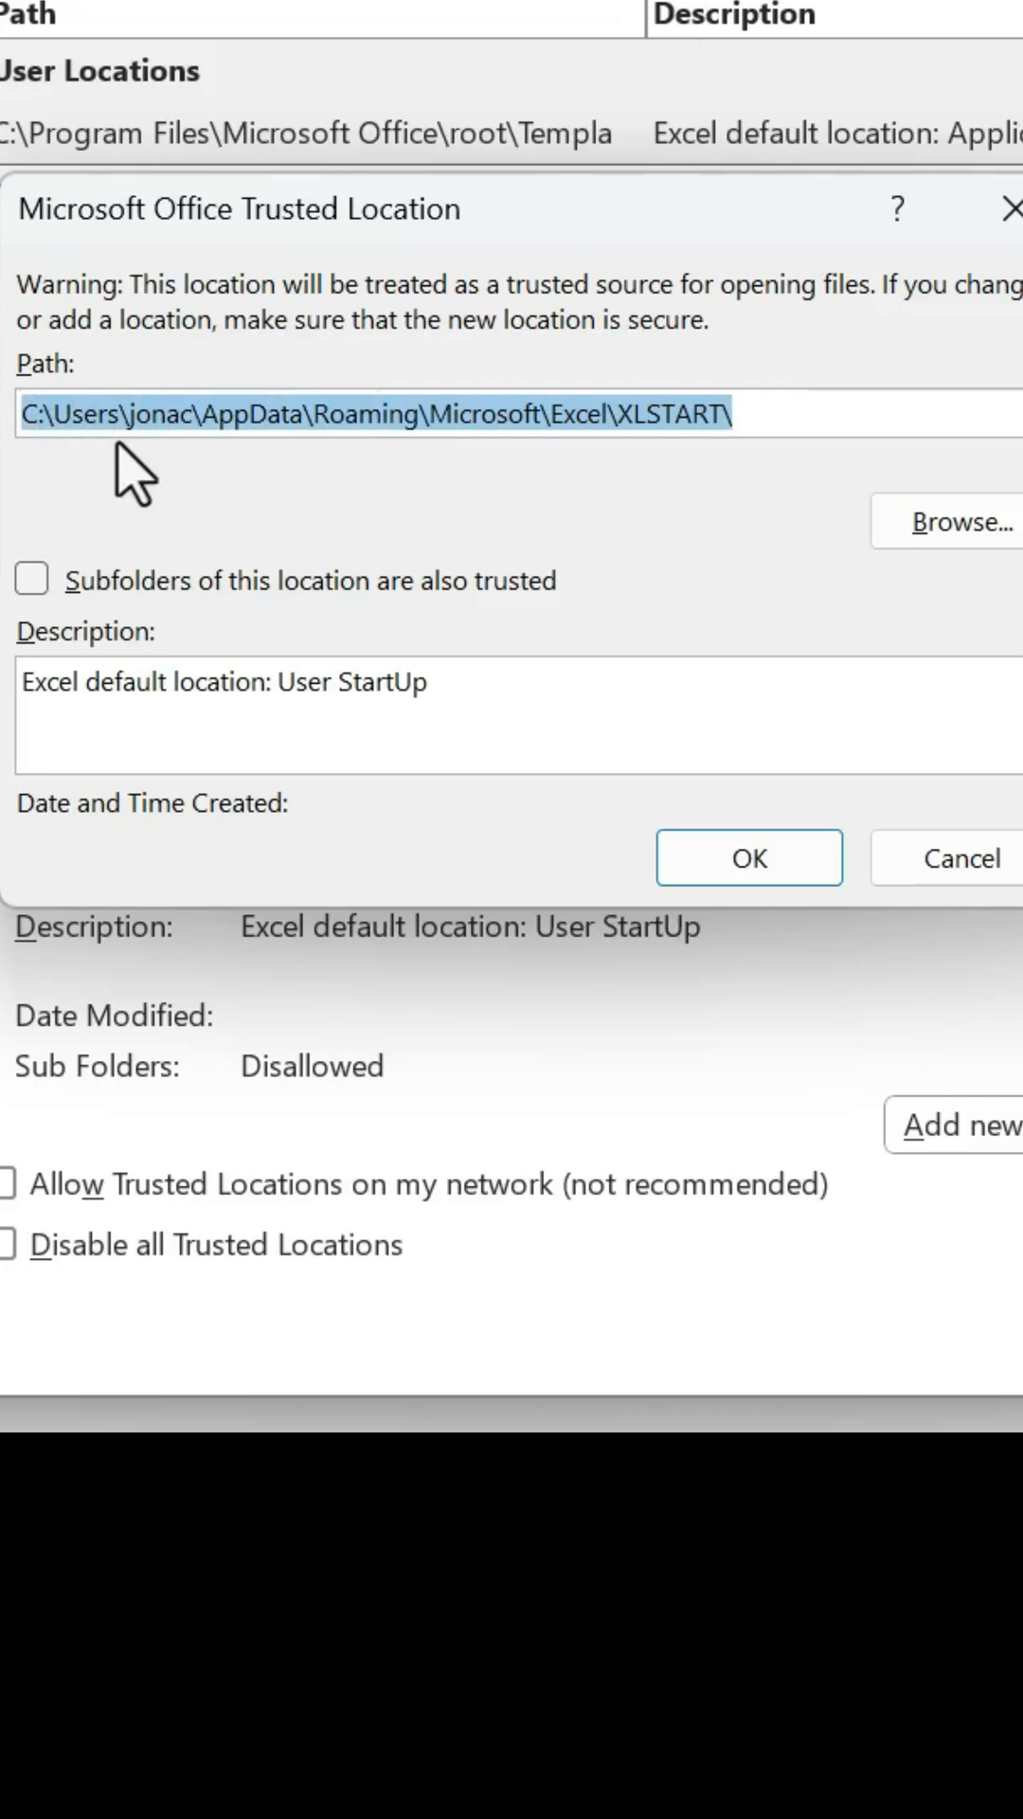
mouse_move(812, 823)
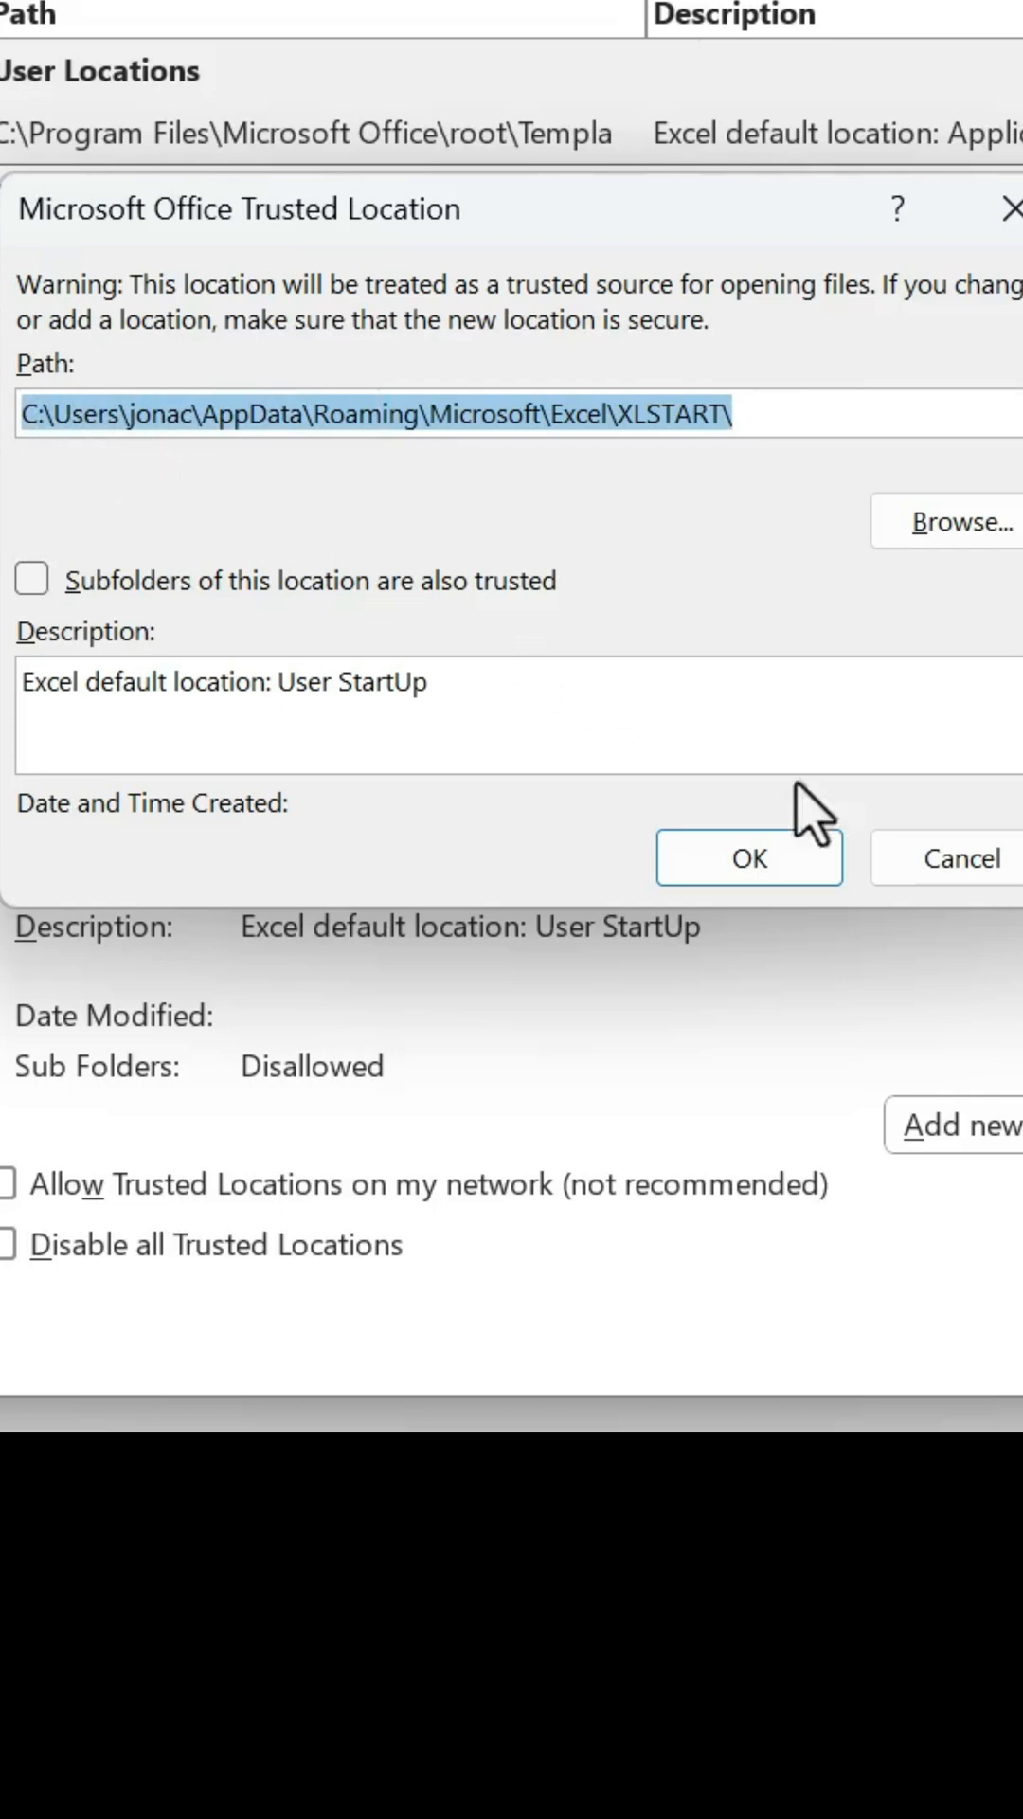
left_click(748, 858)
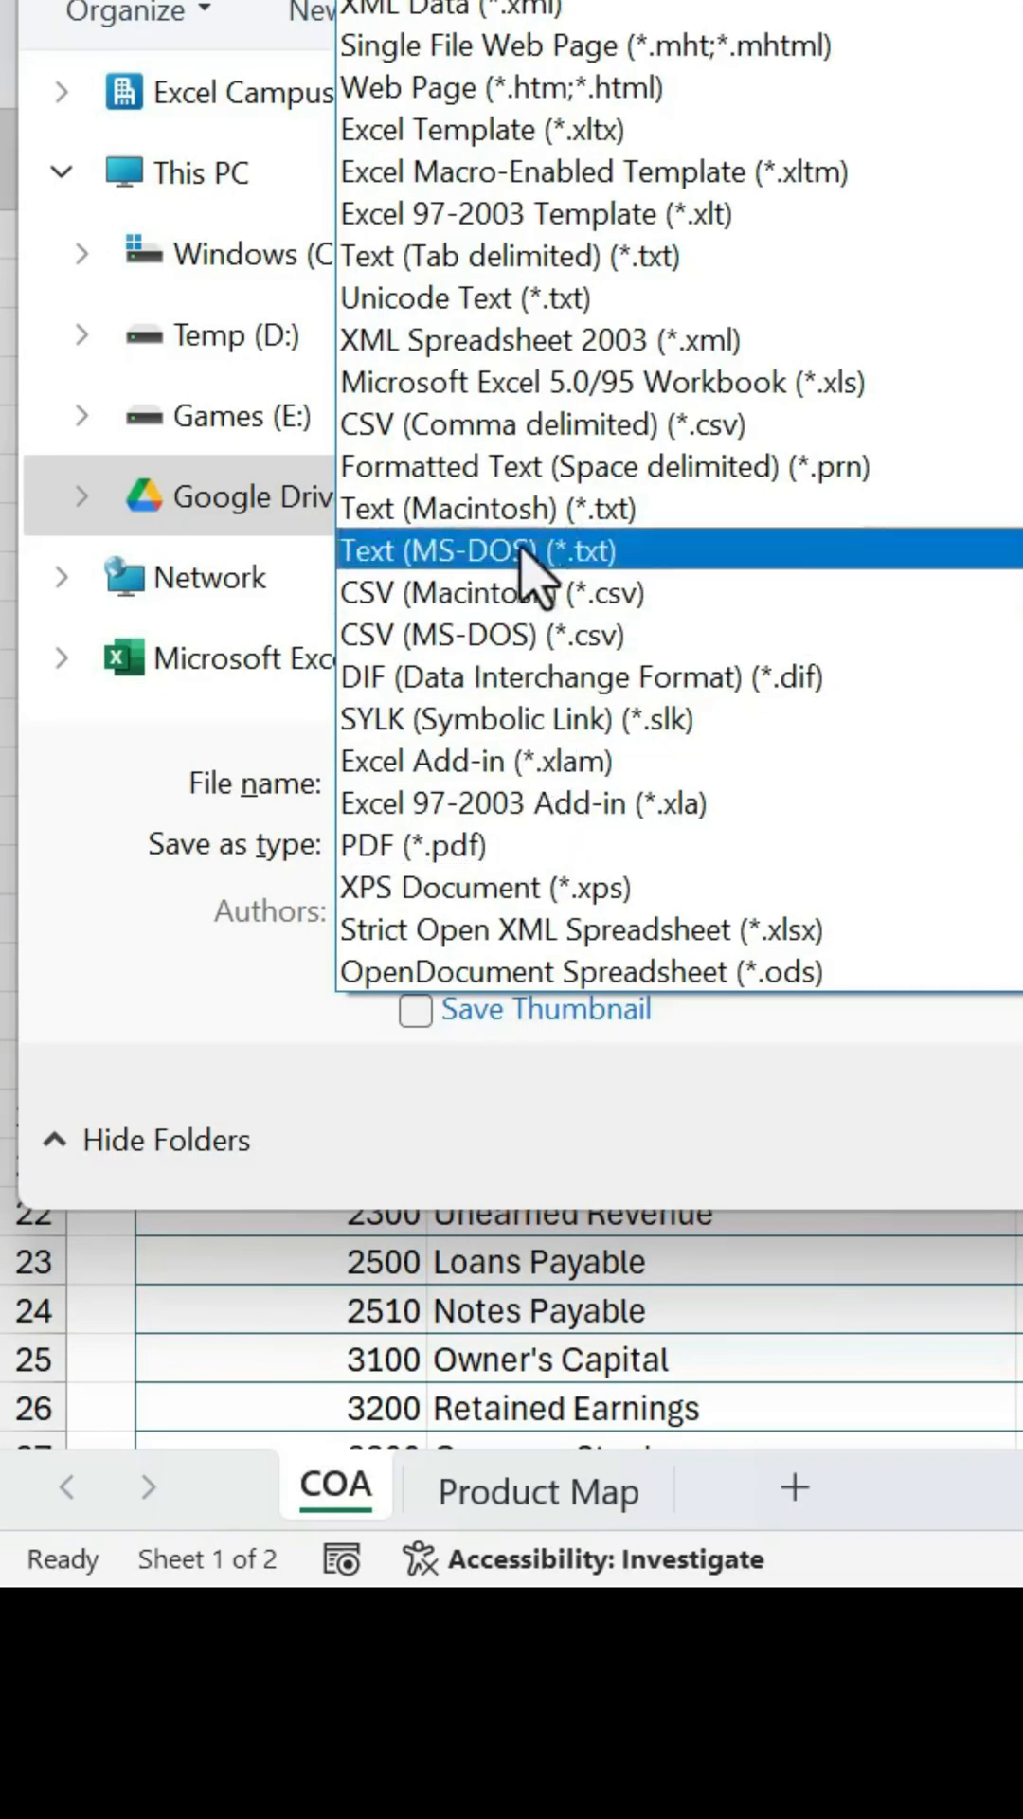
mouse_move(604, 129)
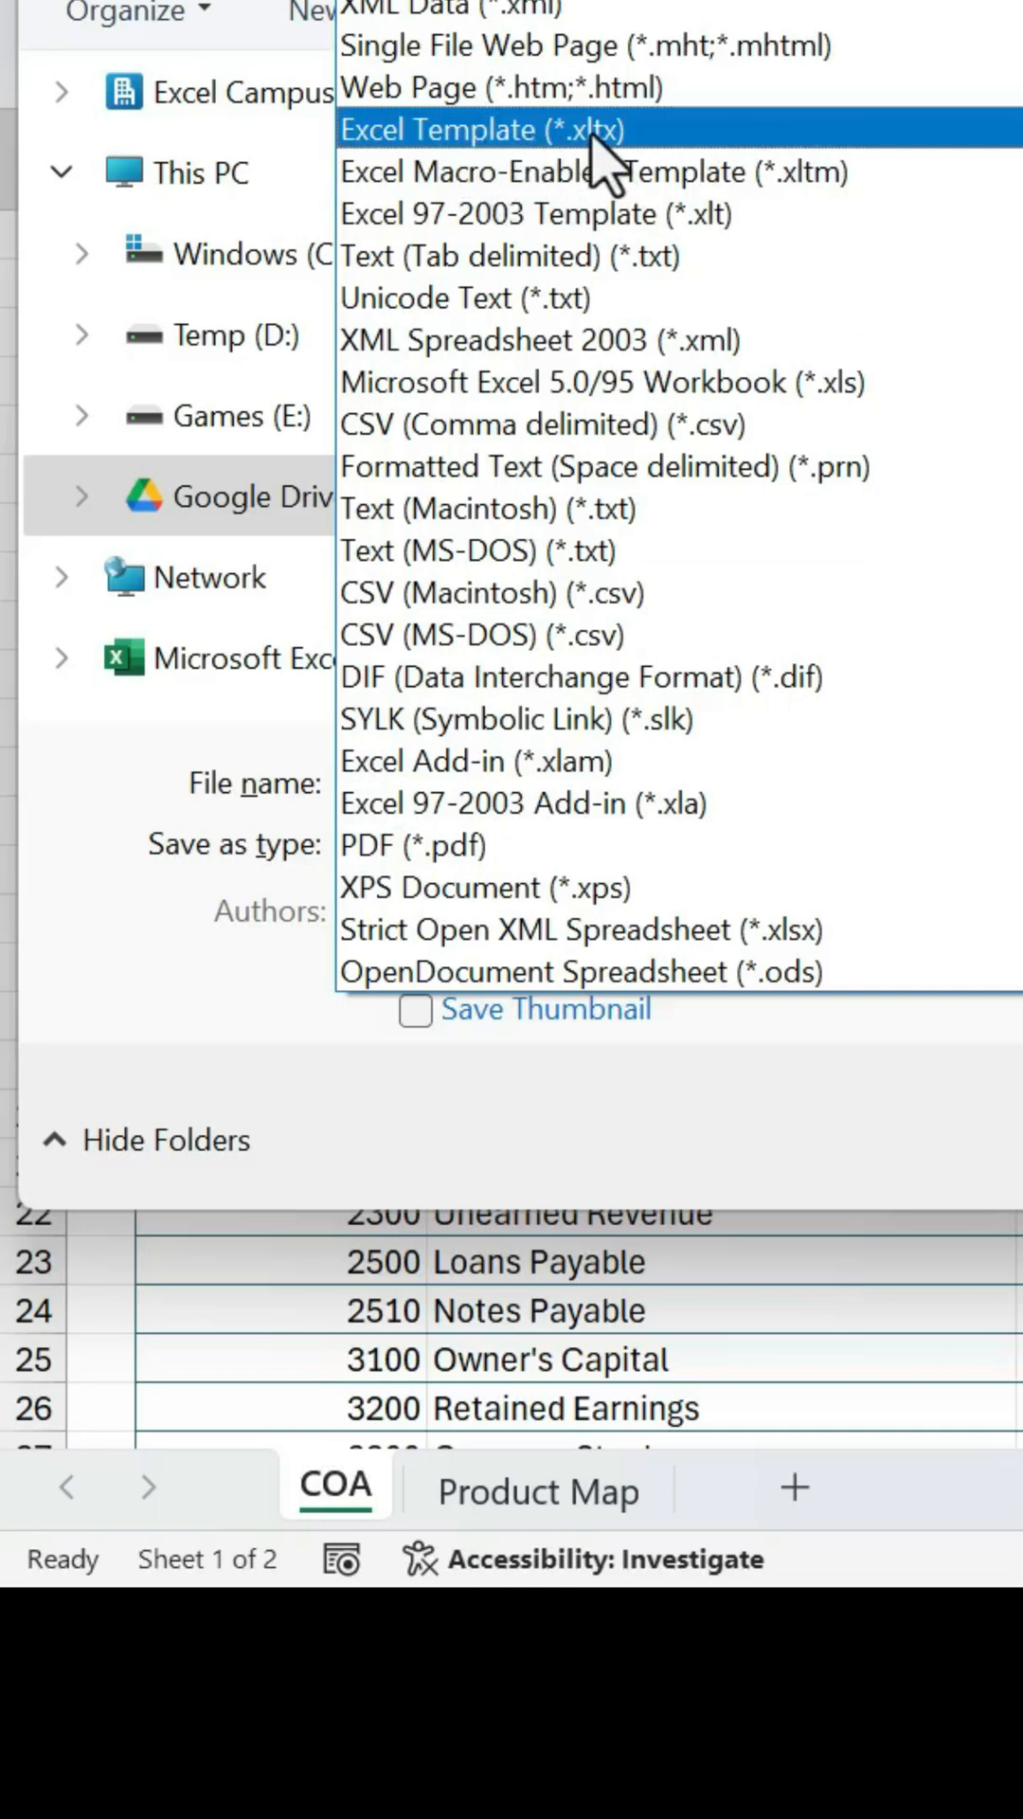
Step: Save as Excel Template (*.xltx) named COA2.xltx in the XLSTART folder
left_click(487, 129)
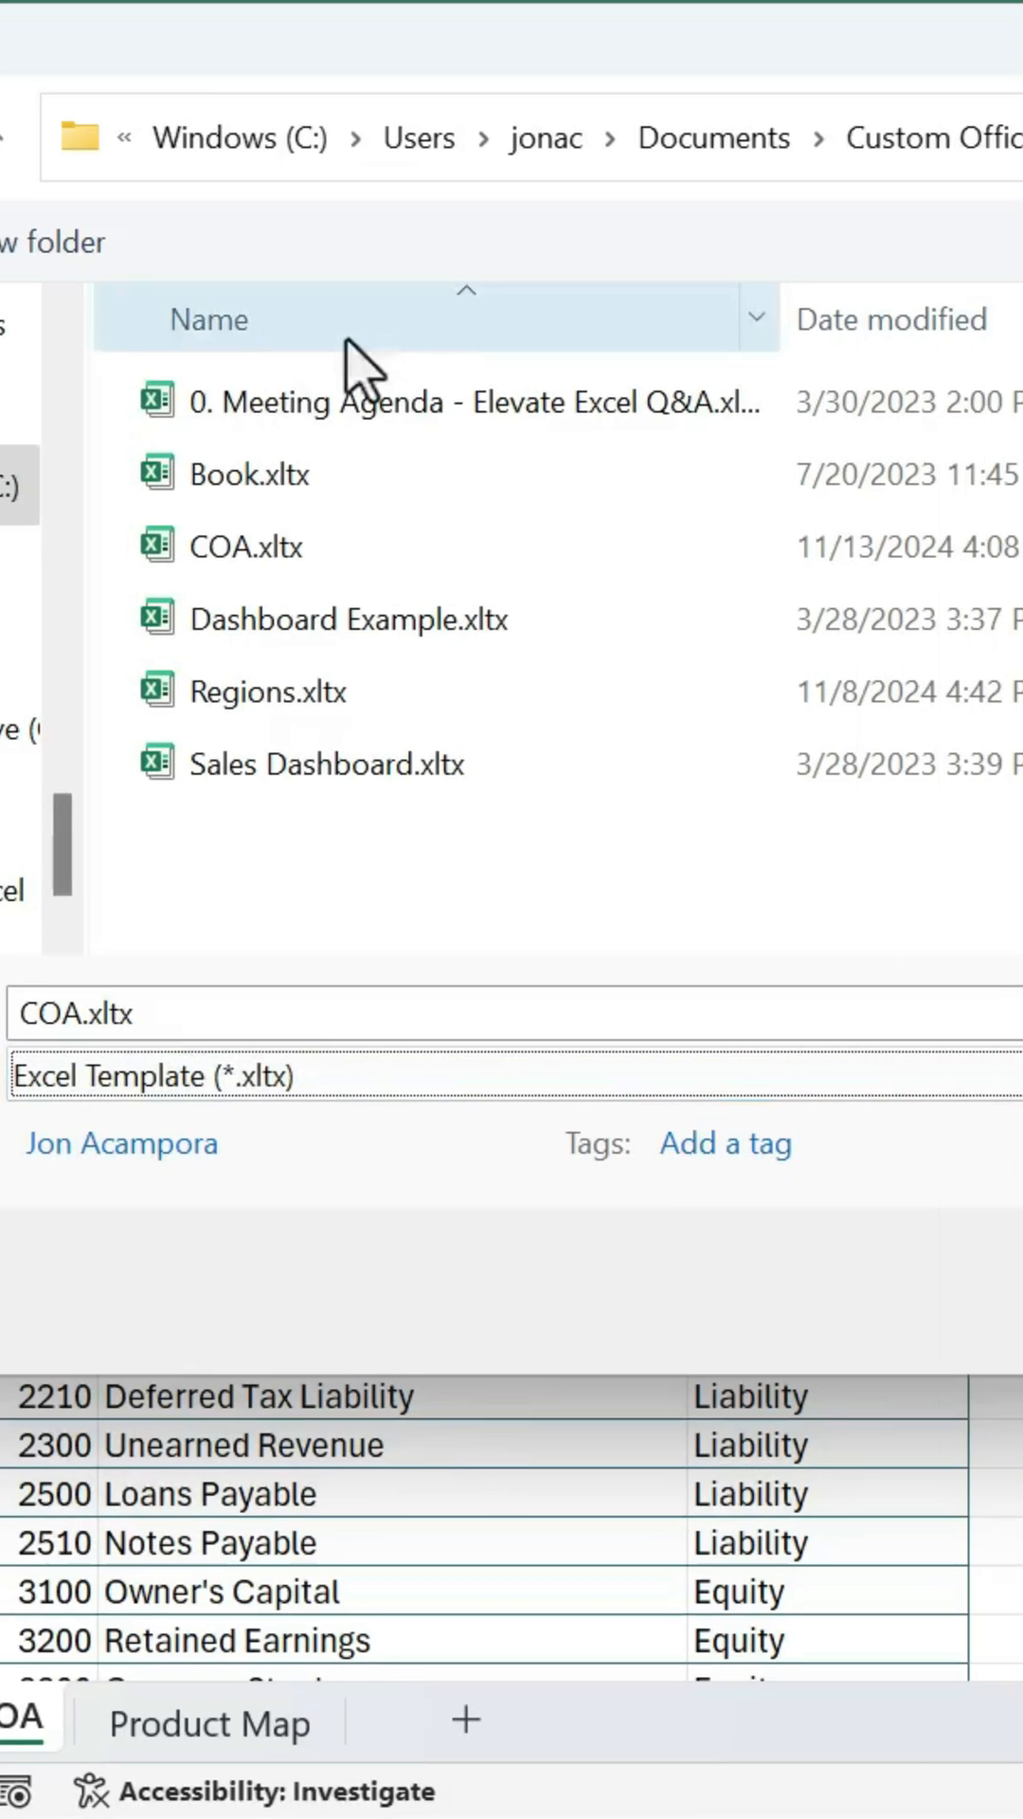
left_click(464, 137)
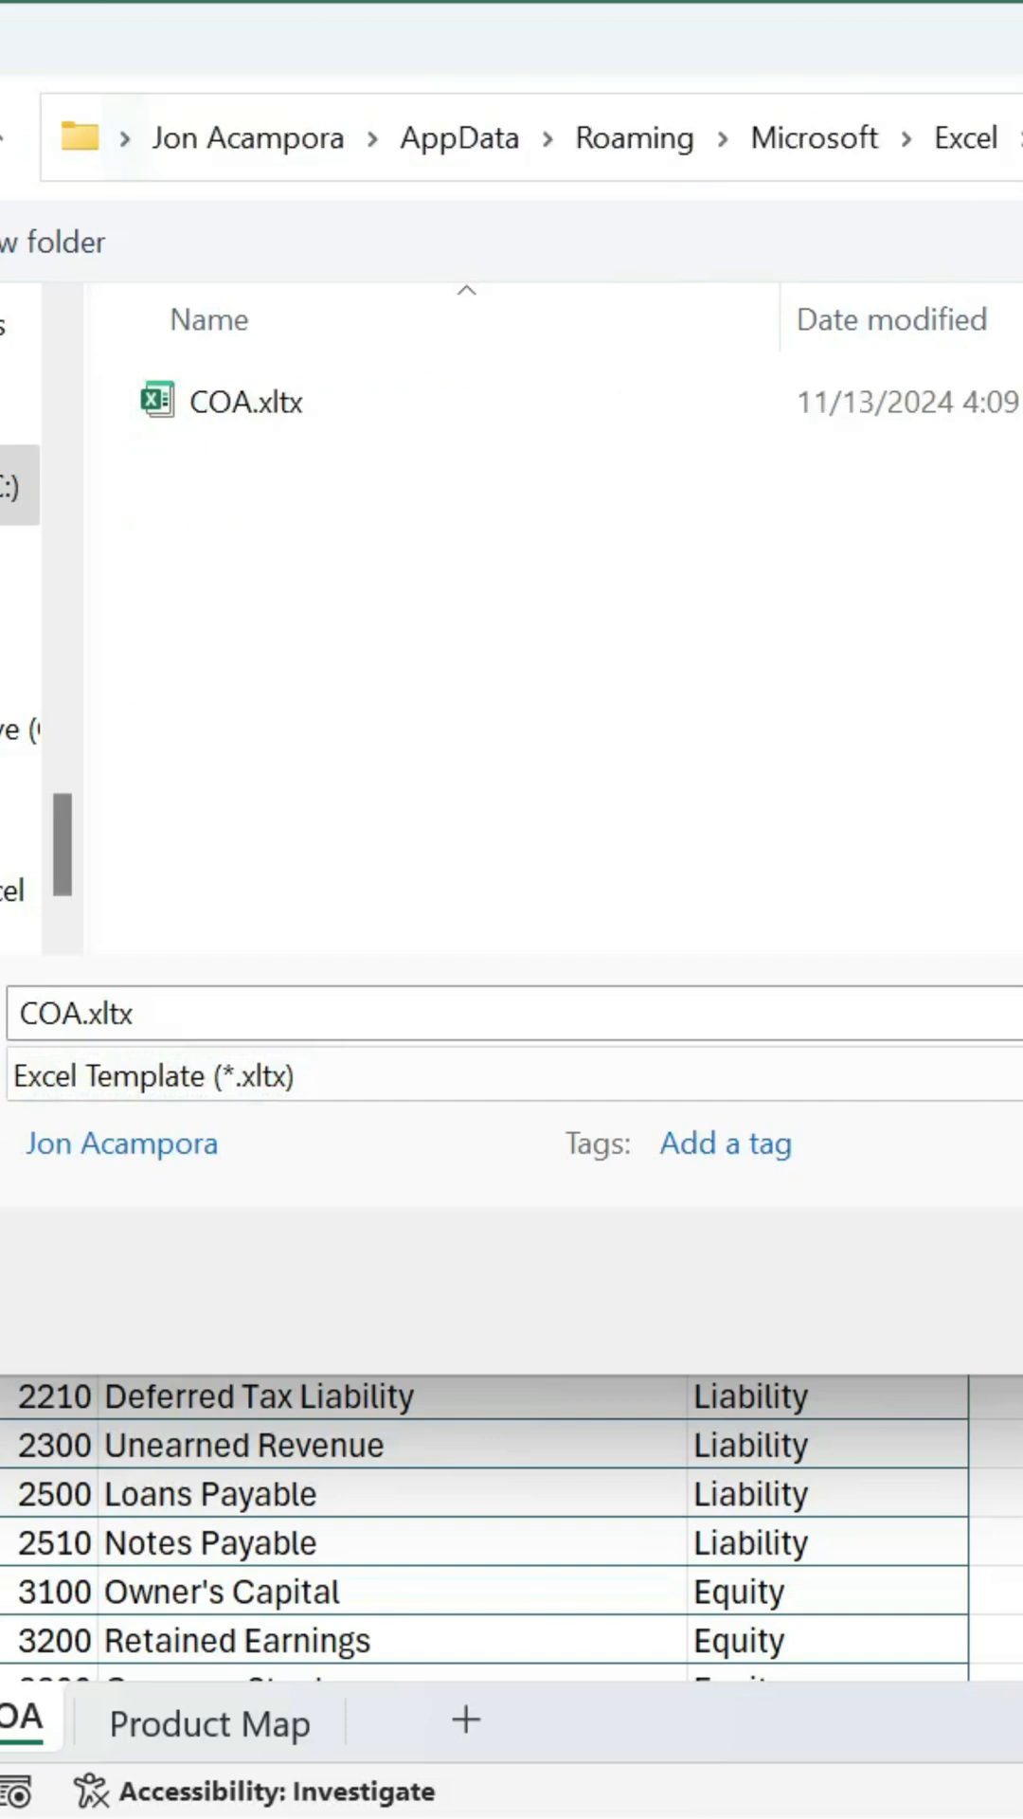
mouse_move(329, 785)
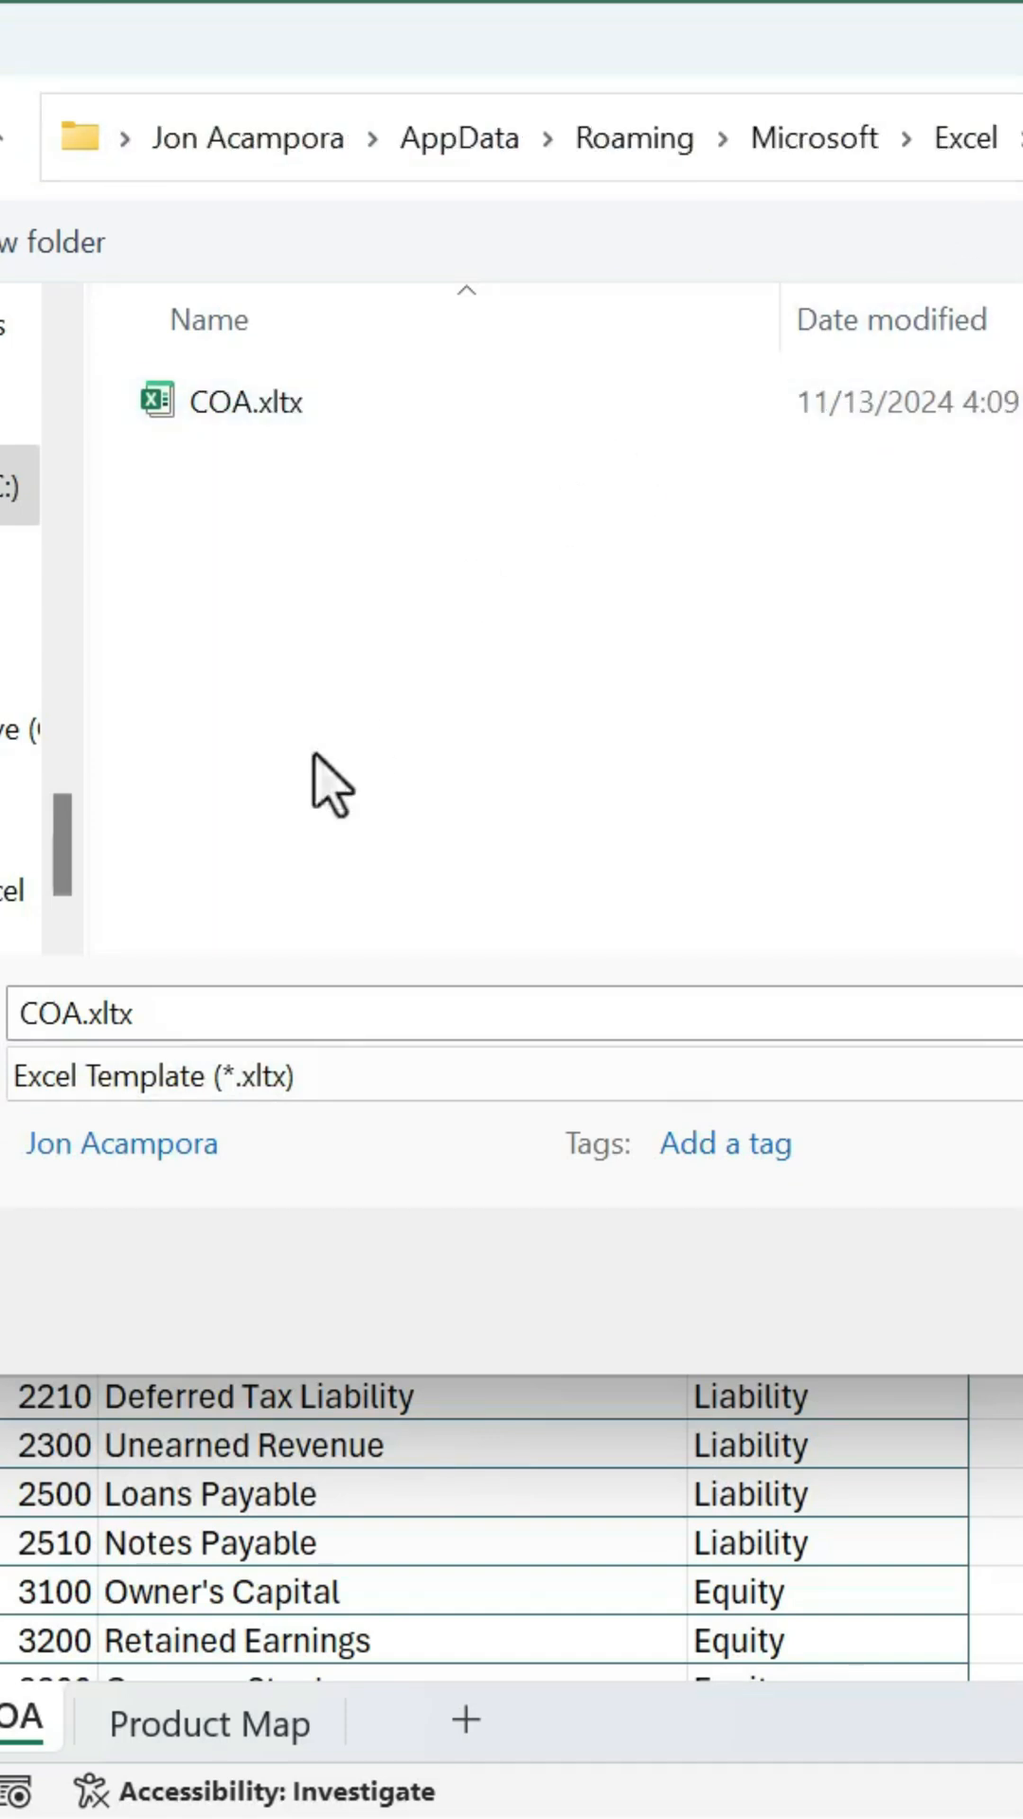
left_click(99, 1012)
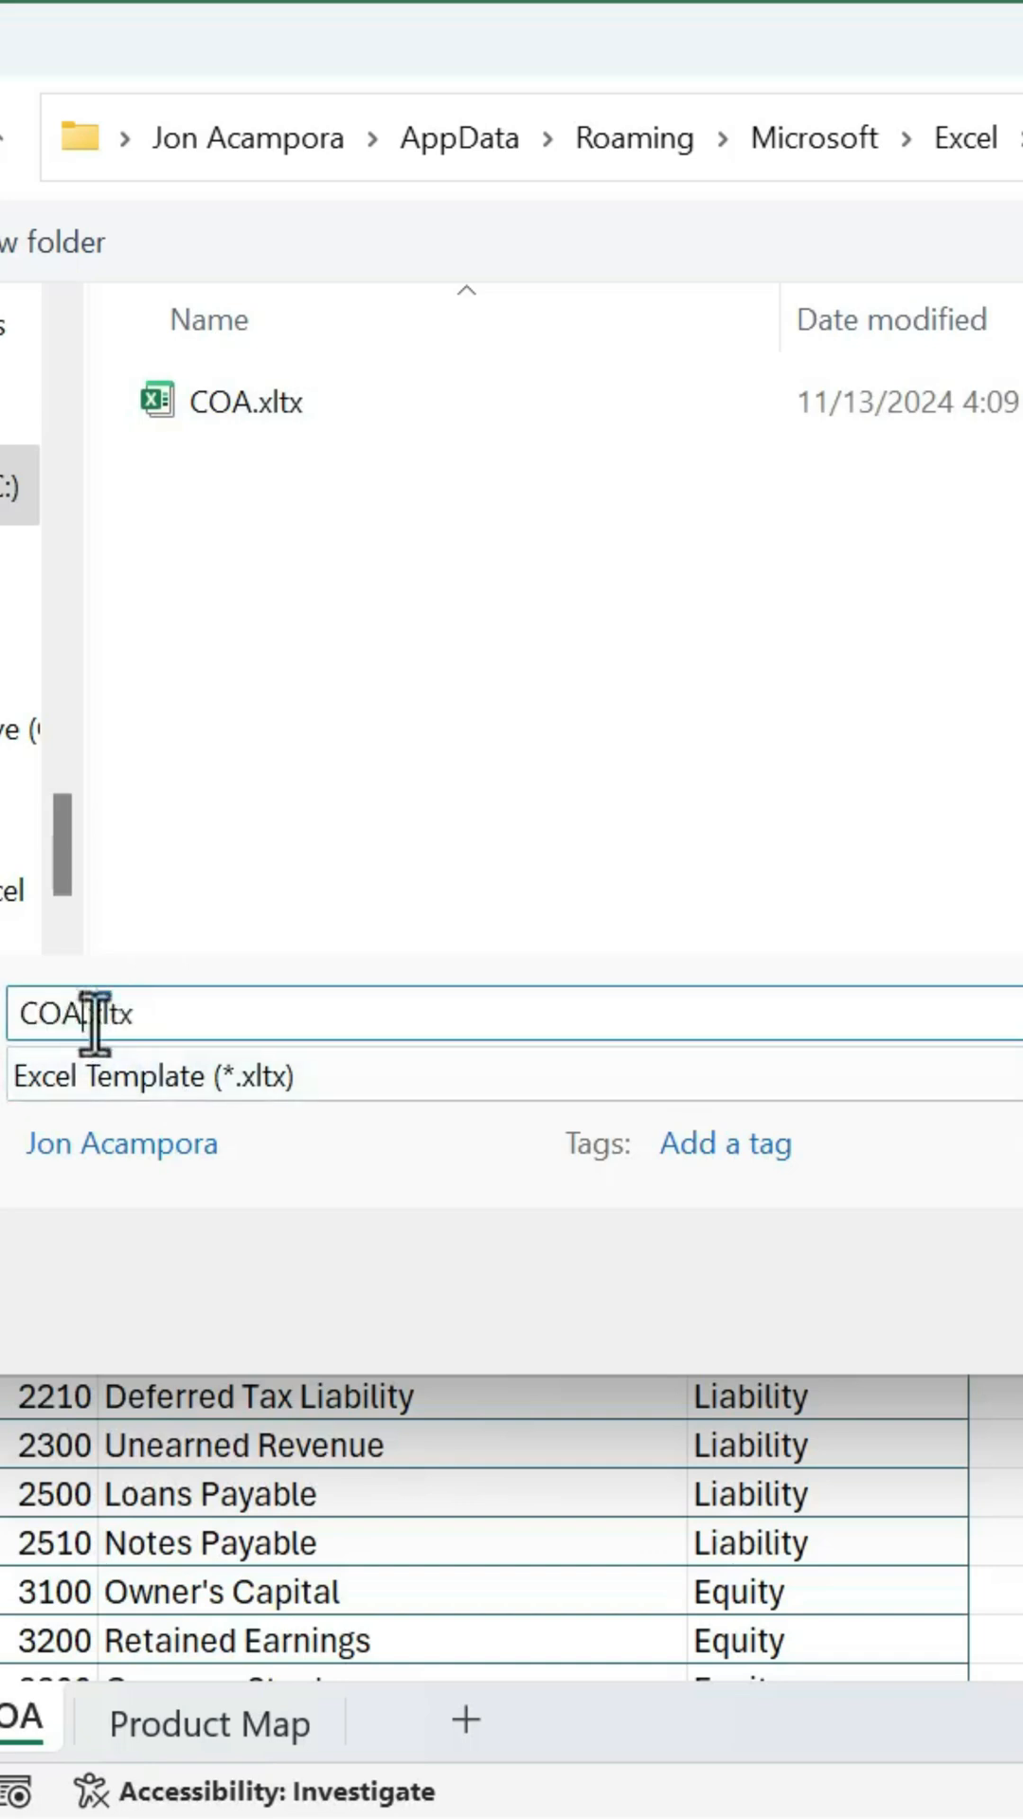
type("2")
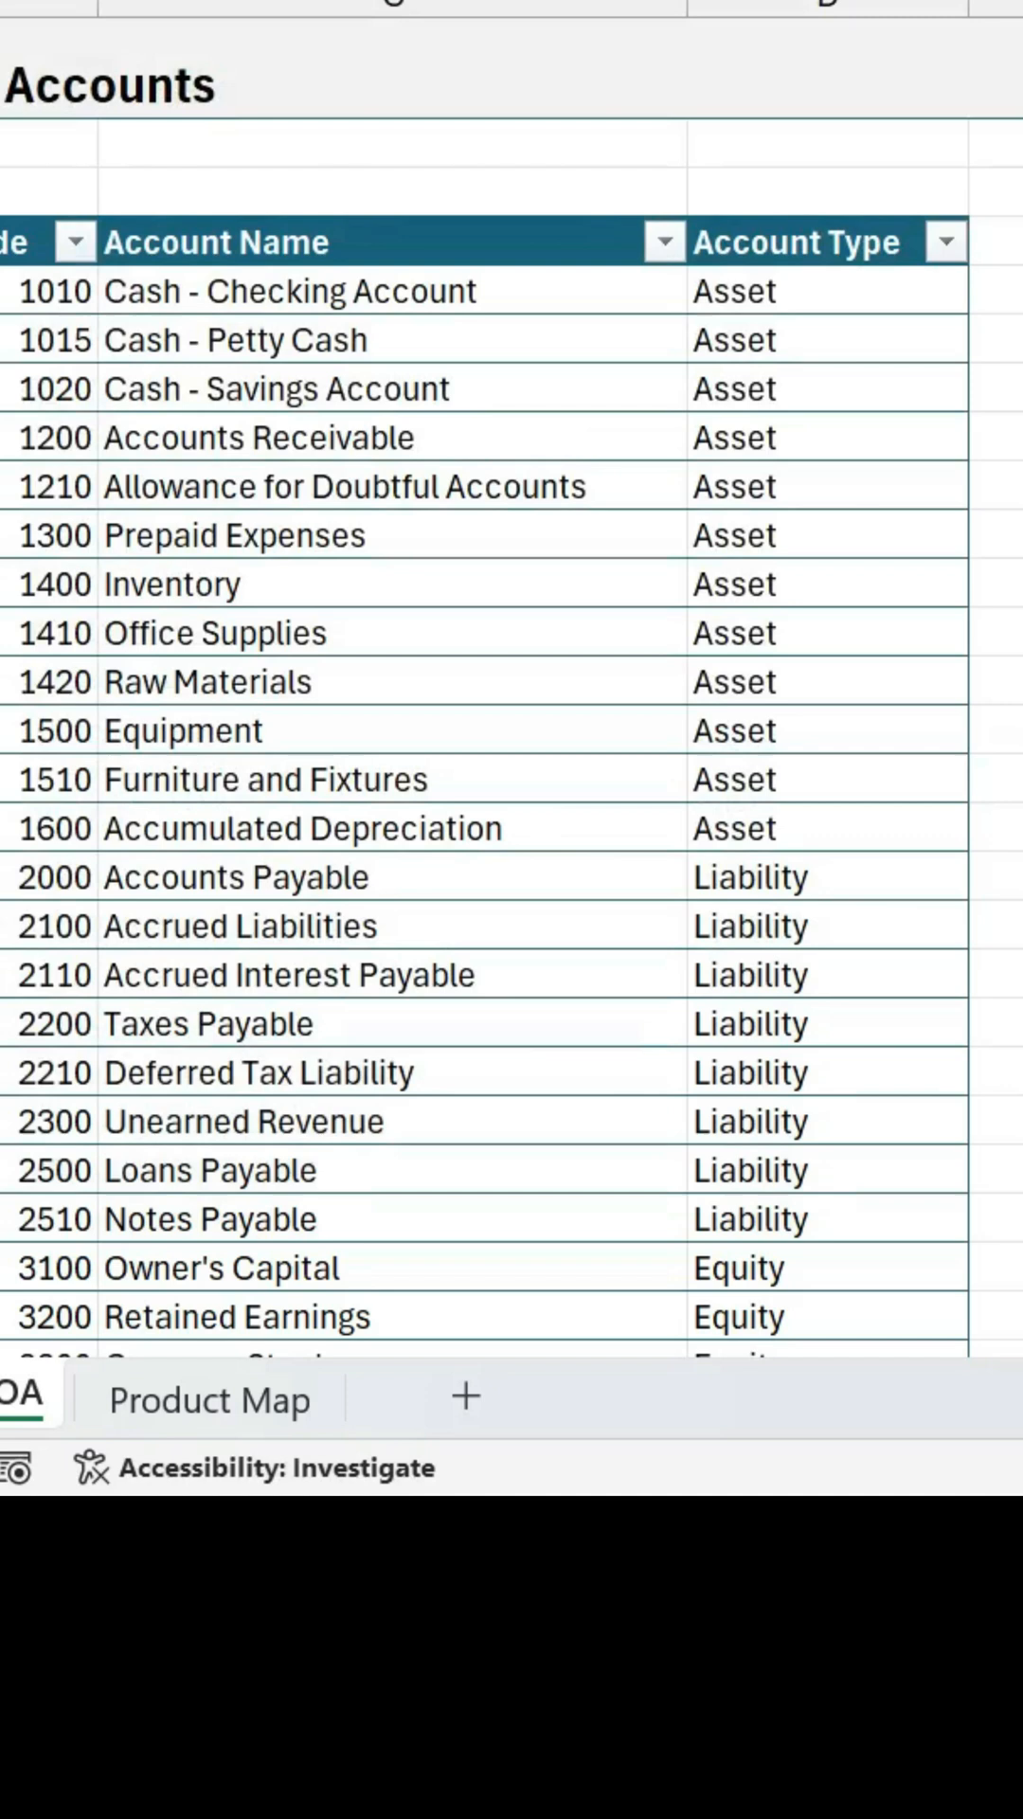
Step: Insert the Coa2 template's COA and Product Map sheets beside Sheet1
scroll("down", 3)
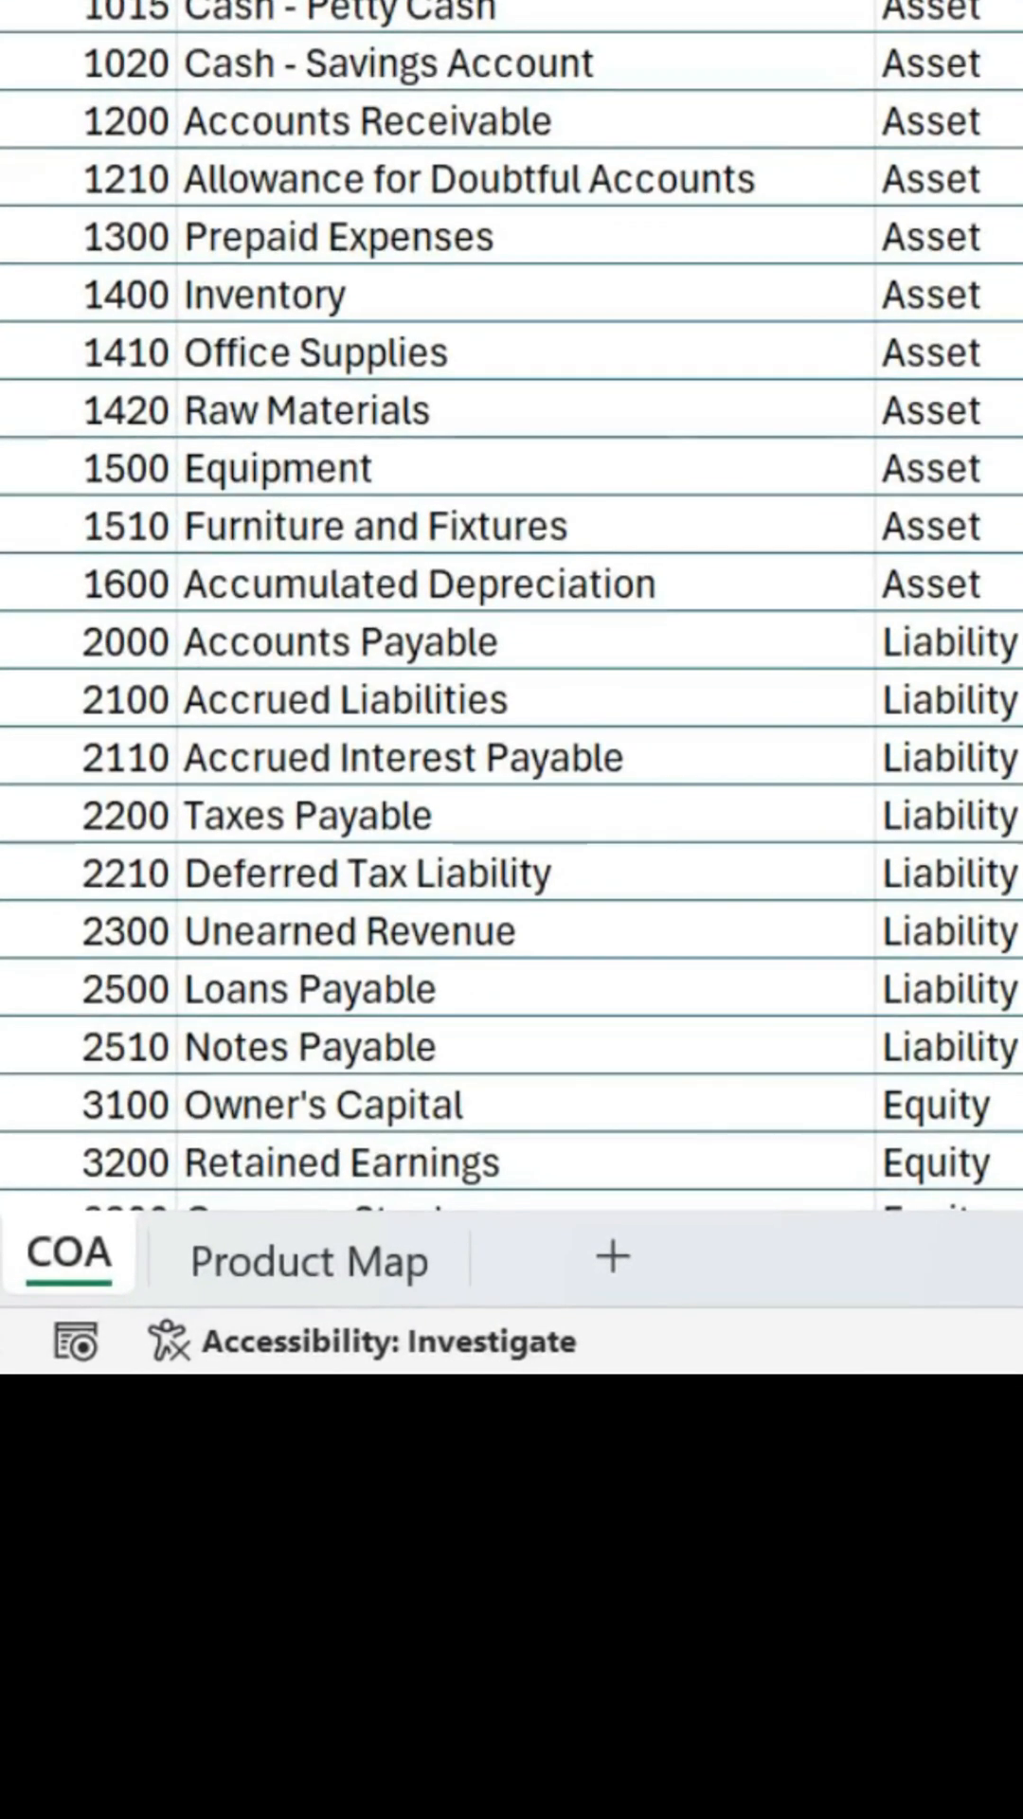
right_click(68, 1256)
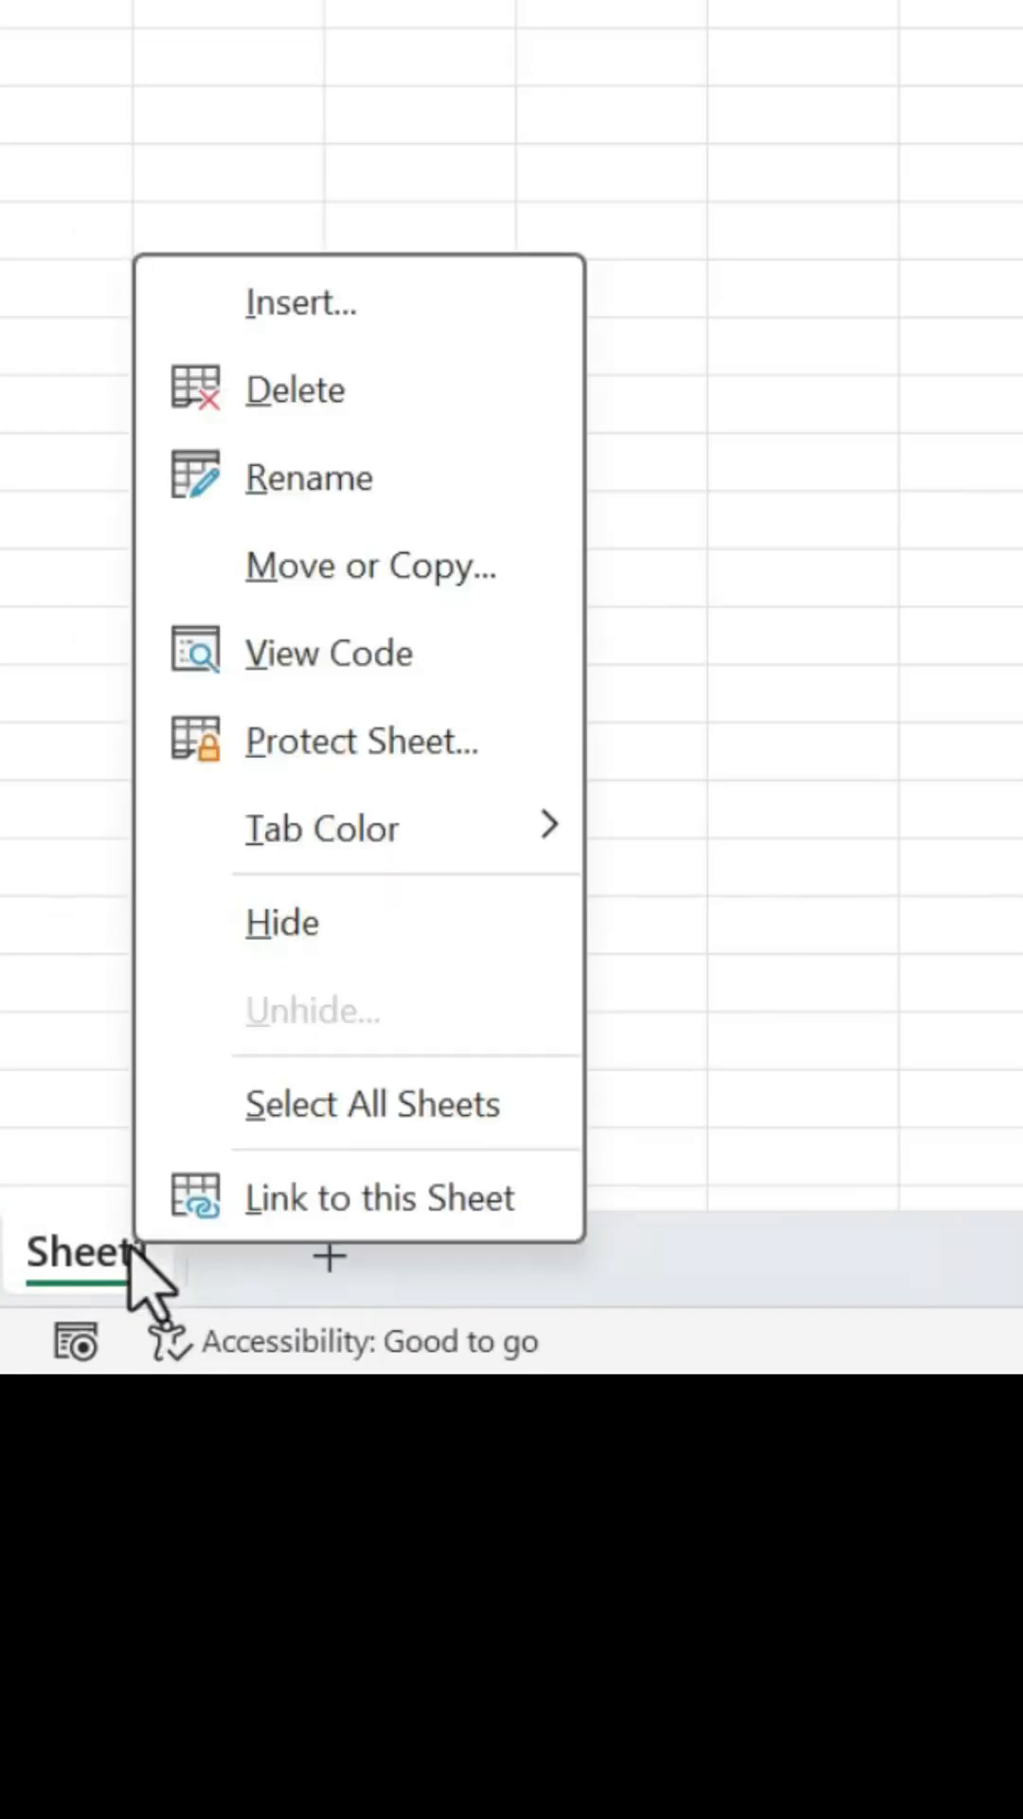
left_click(300, 303)
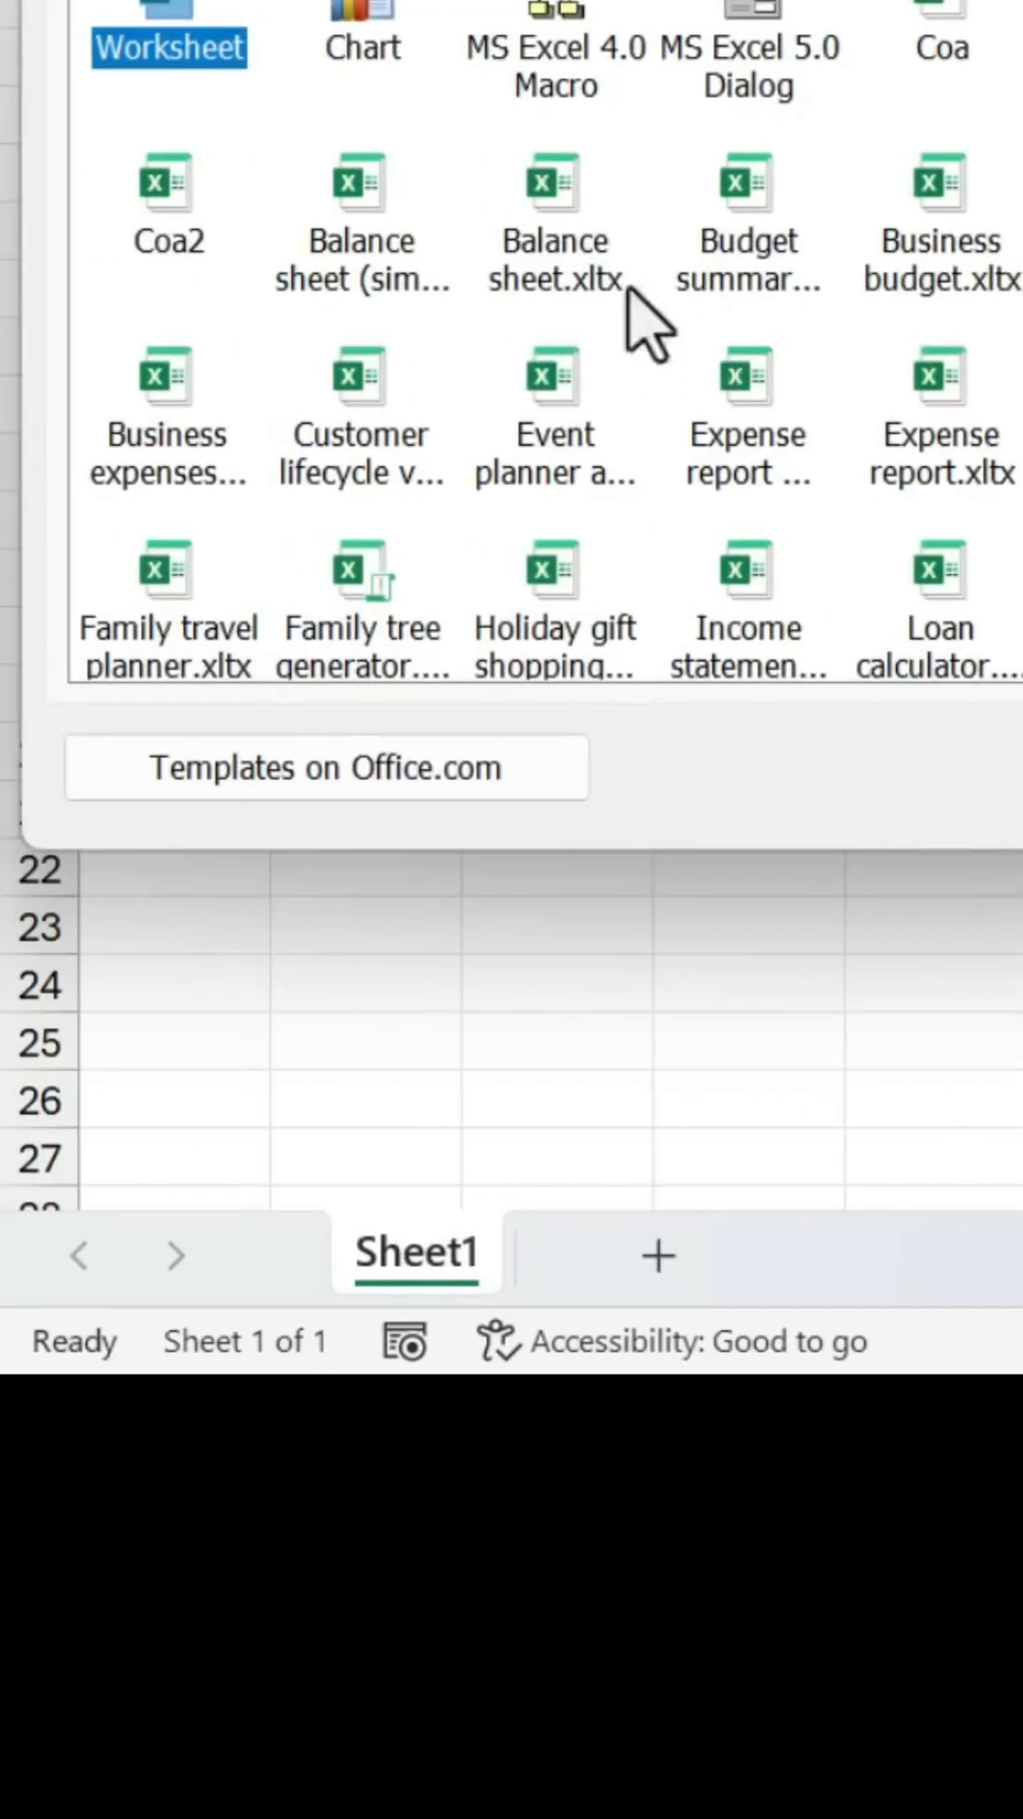
left_click(167, 186)
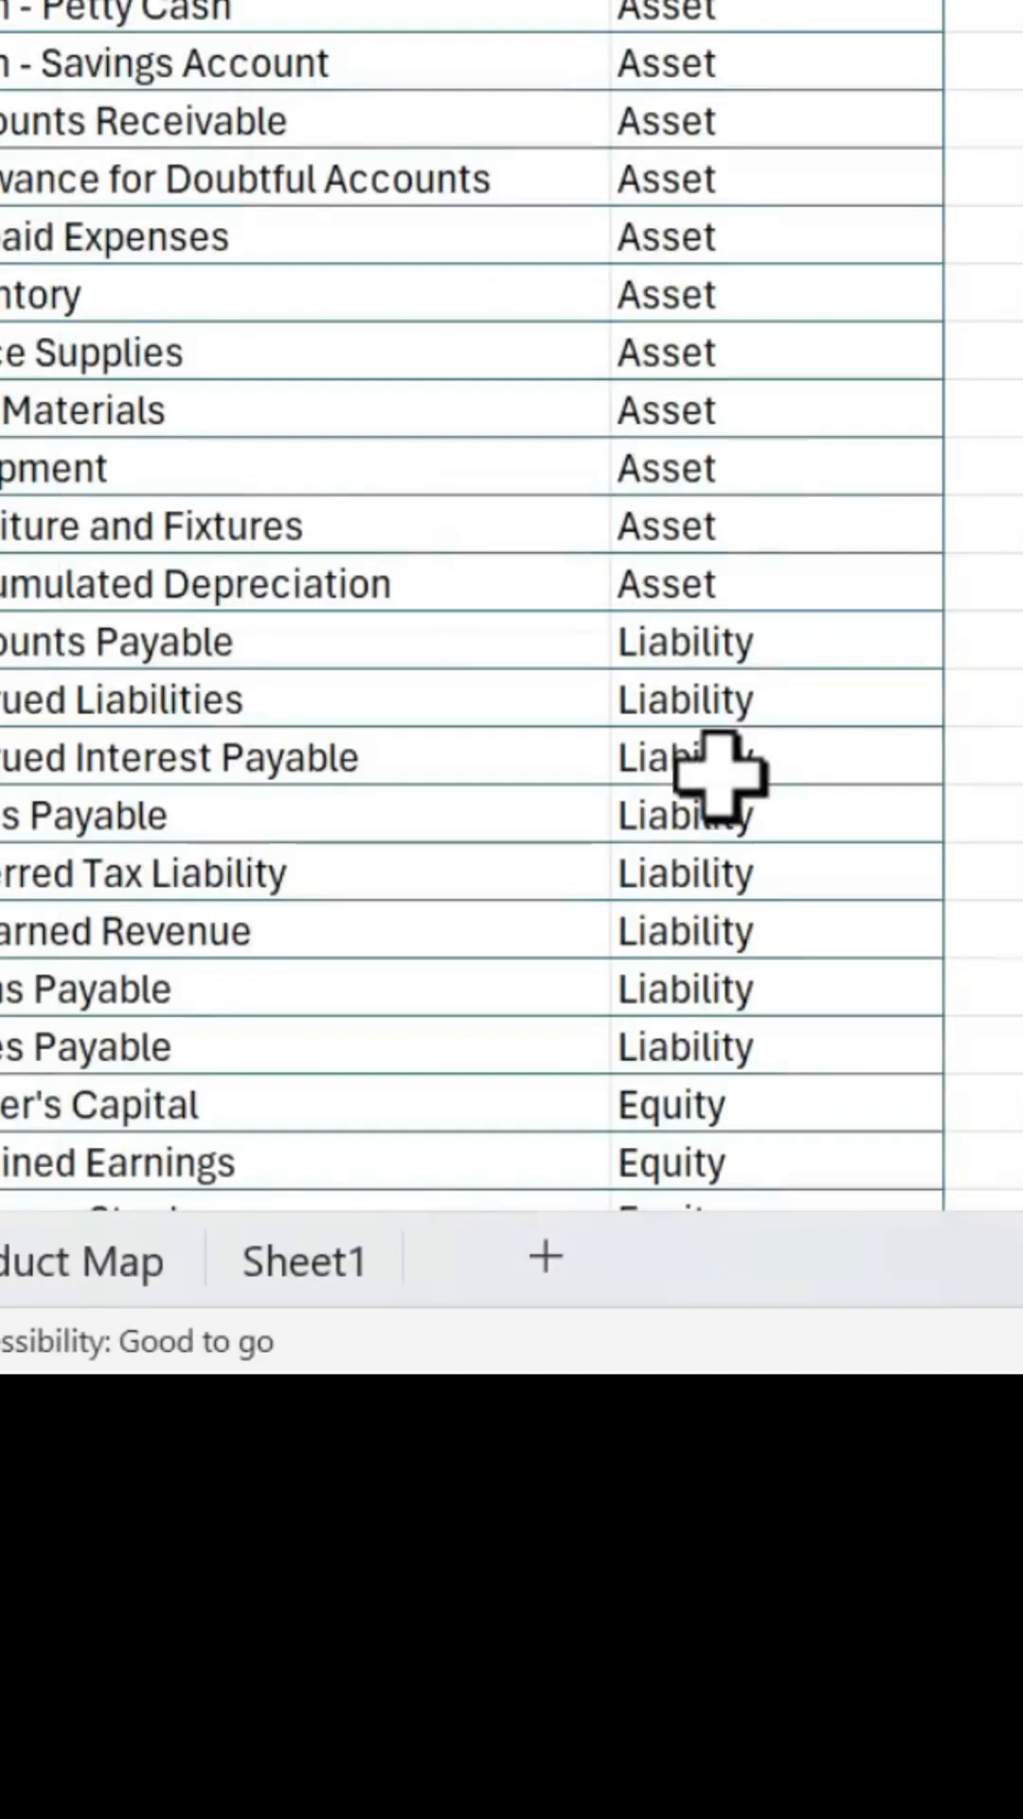
left_click(203, 1258)
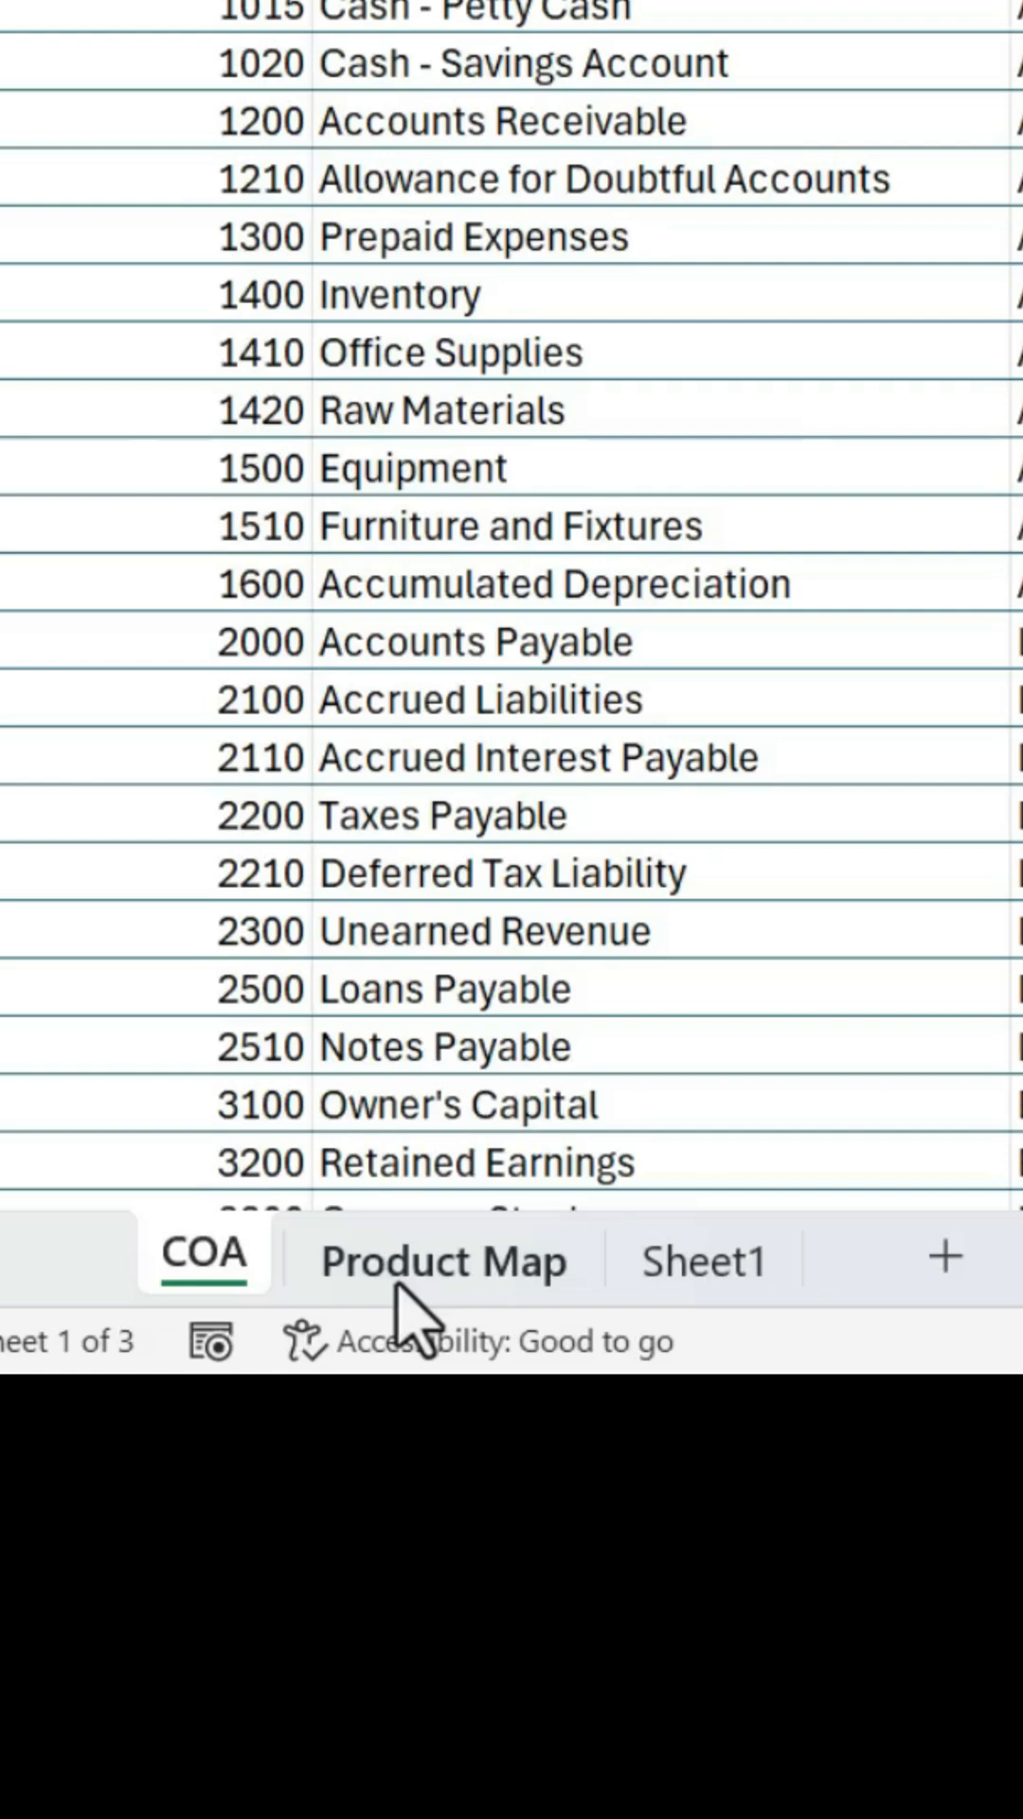
scroll("up", 3)
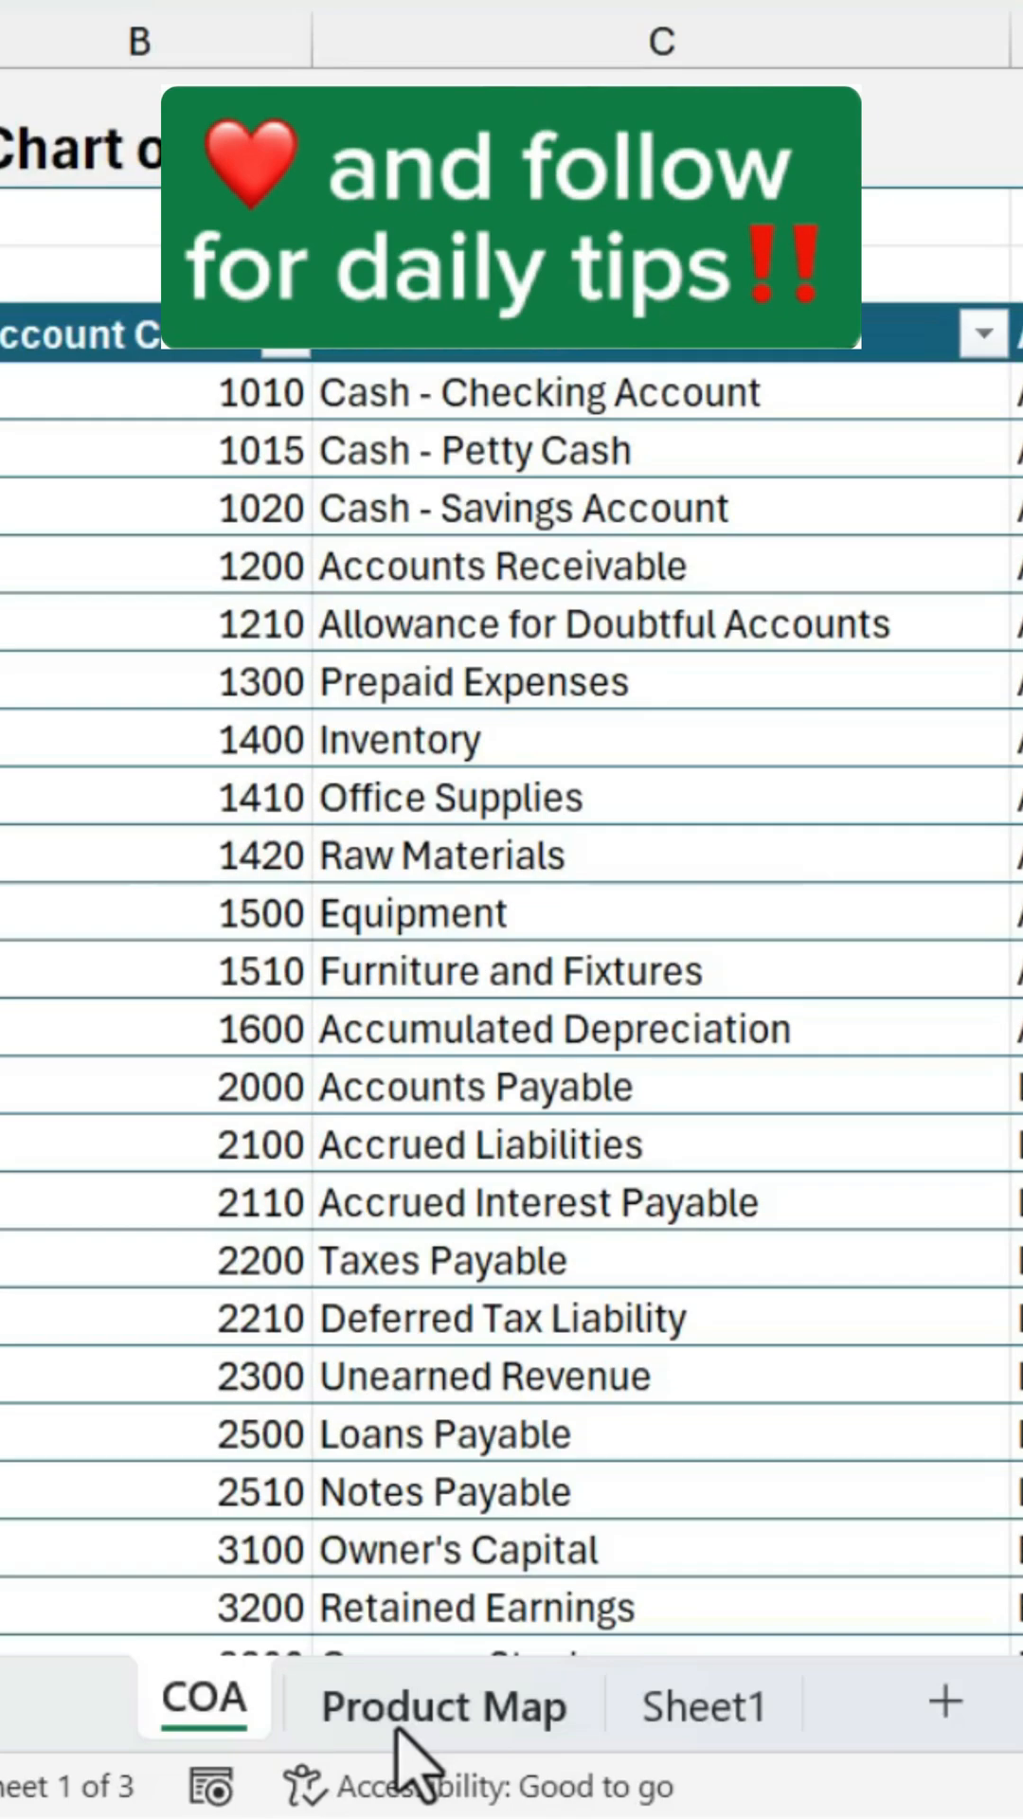